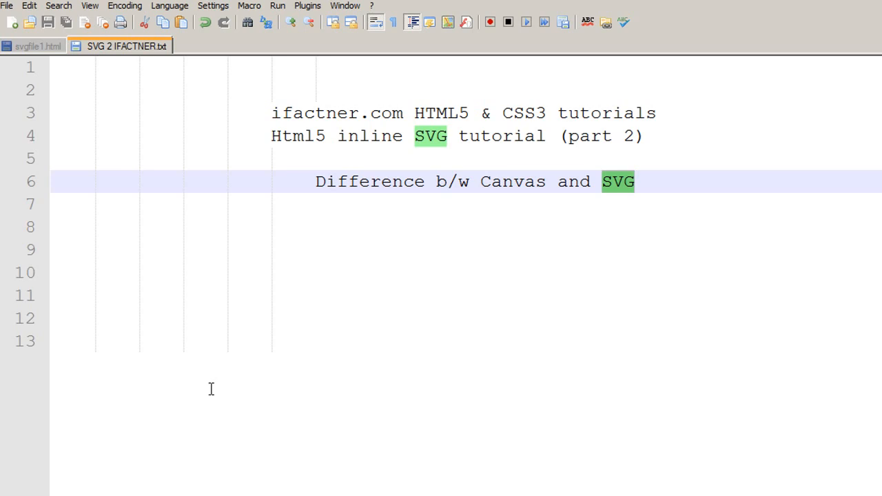
mouse_move(254, 347)
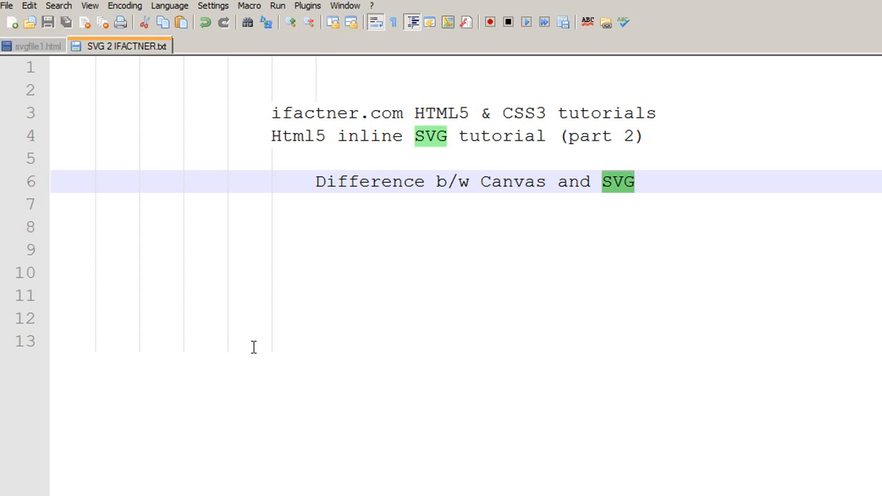
mouse_move(257, 337)
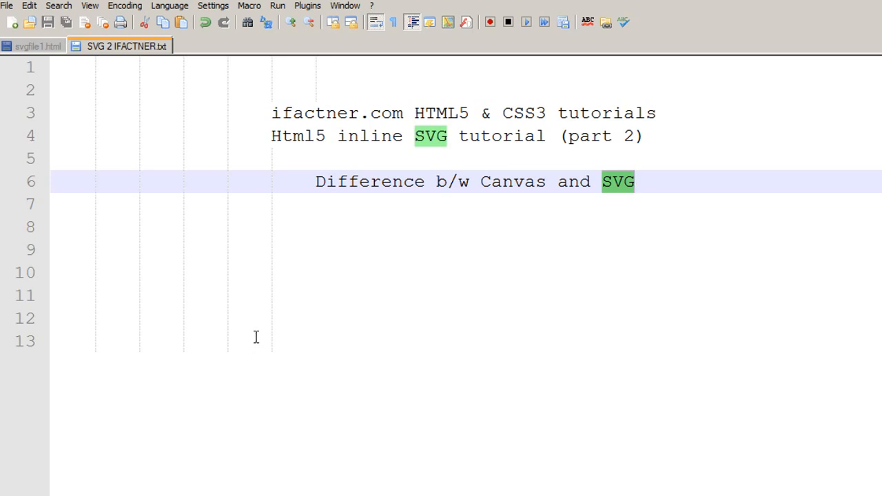
mouse_move(392, 160)
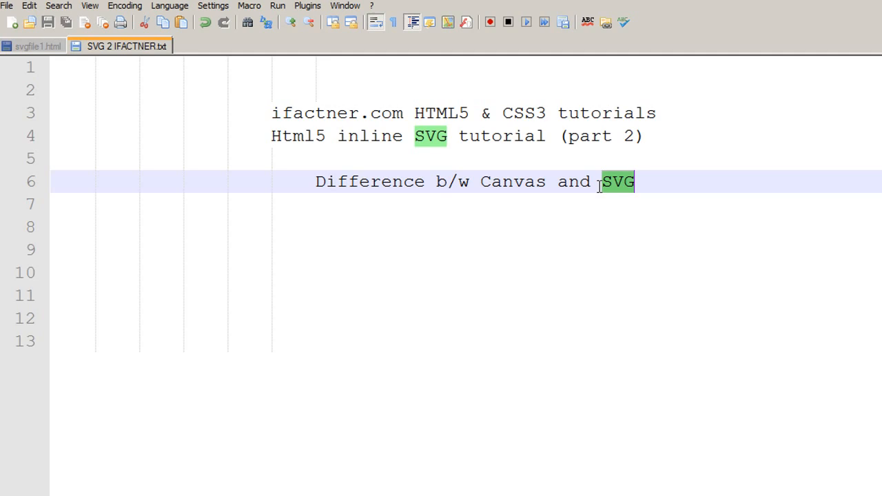
- Bring Chrome forward, view the SVG inline demo, and return to the Canvas triangle-and-face page
double_click(618, 181)
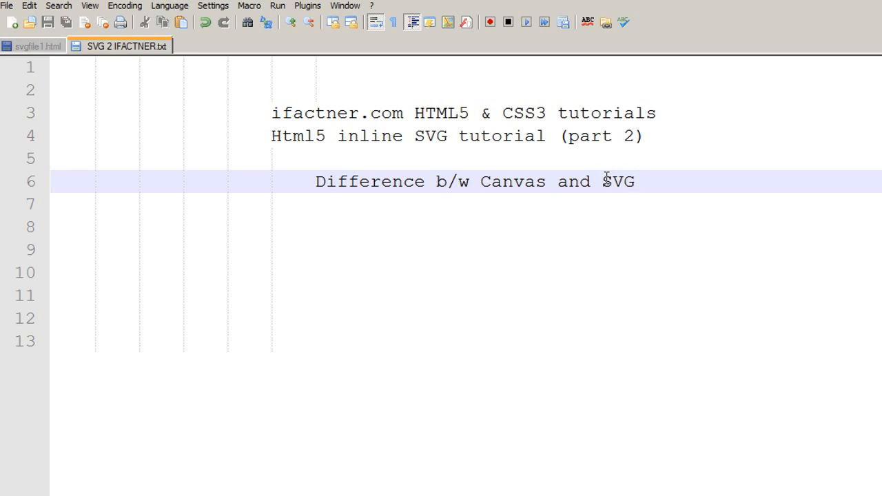
mouse_move(607, 172)
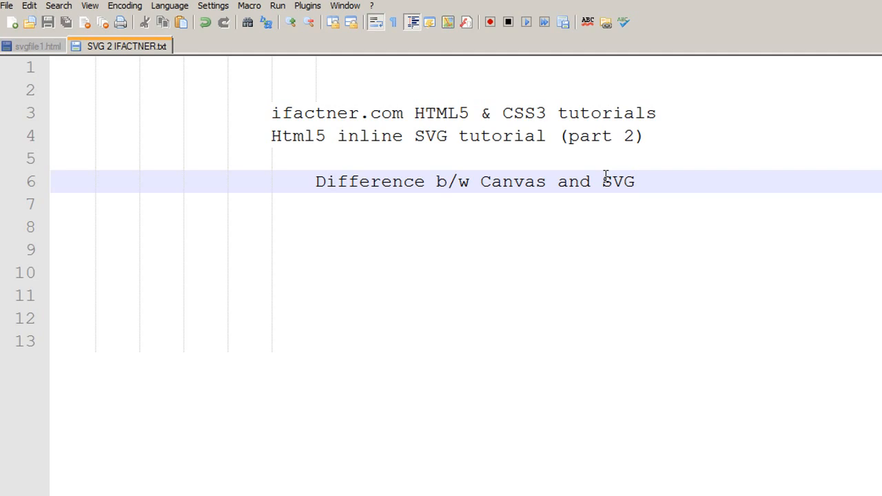
mouse_move(530, 182)
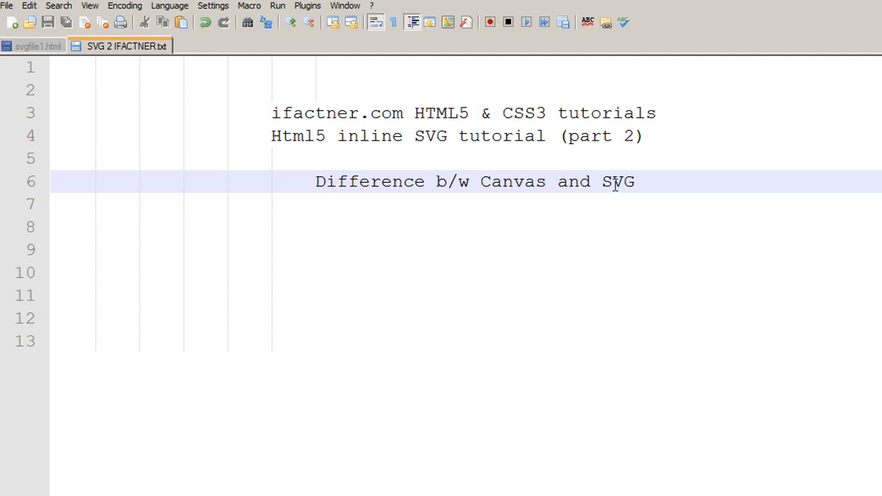
left_click(634, 182)
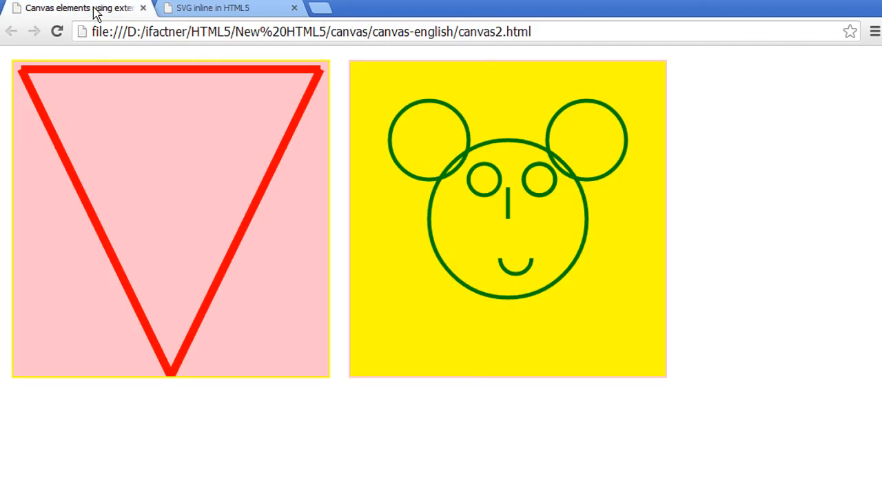
mouse_move(571, 208)
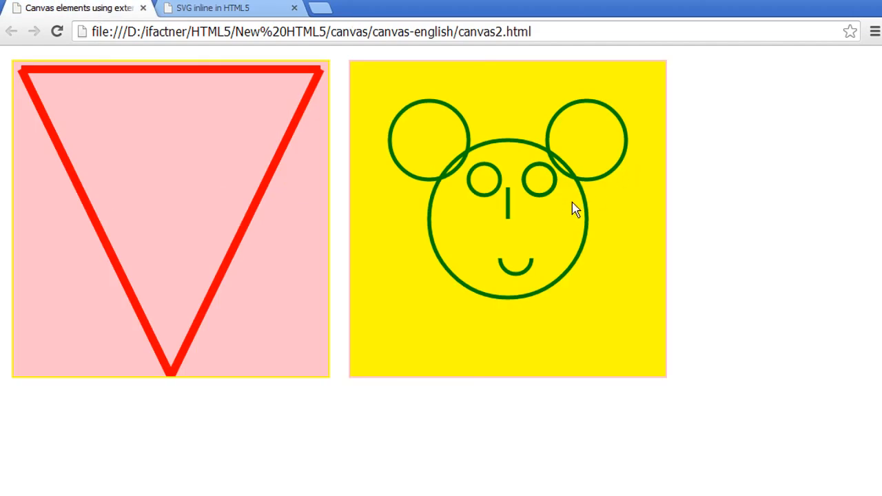
mouse_move(310, 216)
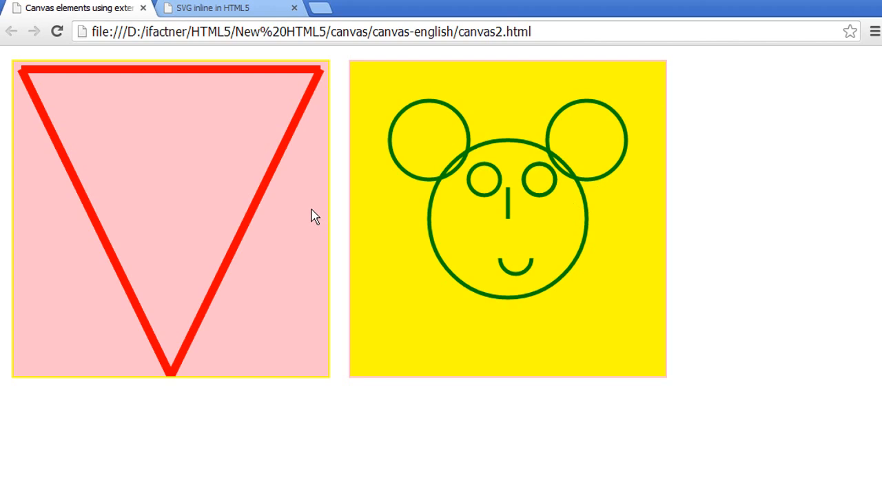
mouse_move(434, 250)
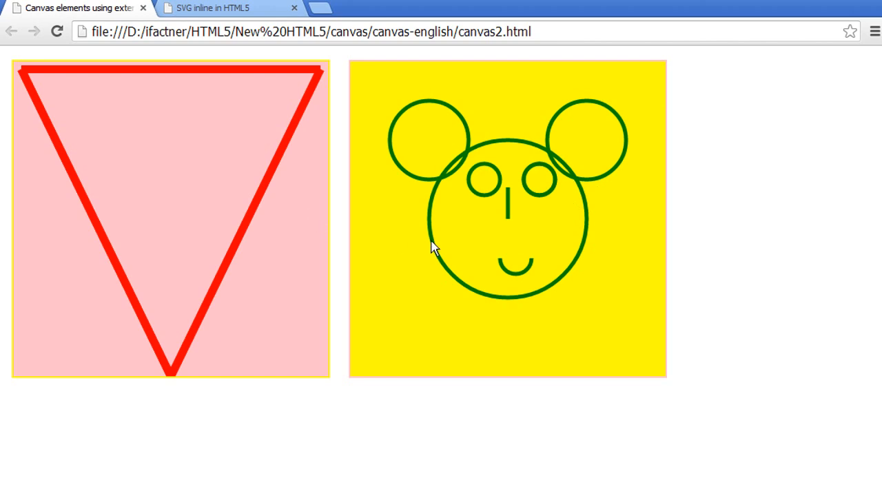
left_click(207, 8)
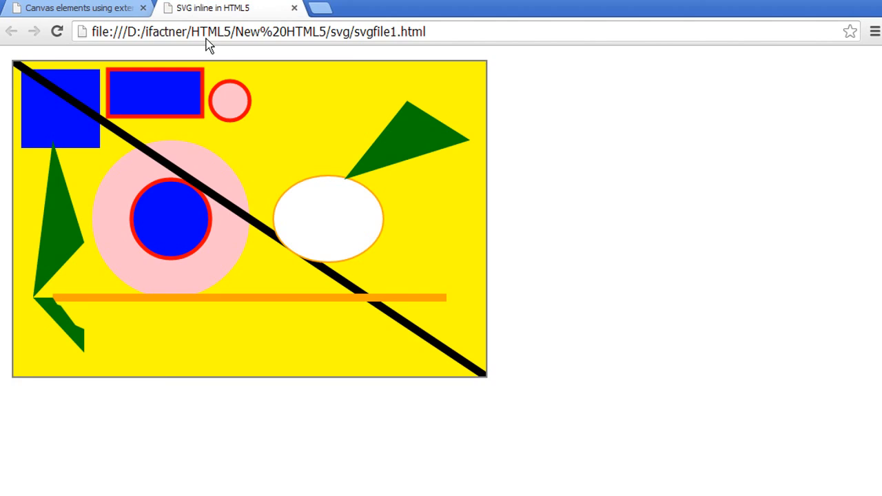
mouse_move(174, 209)
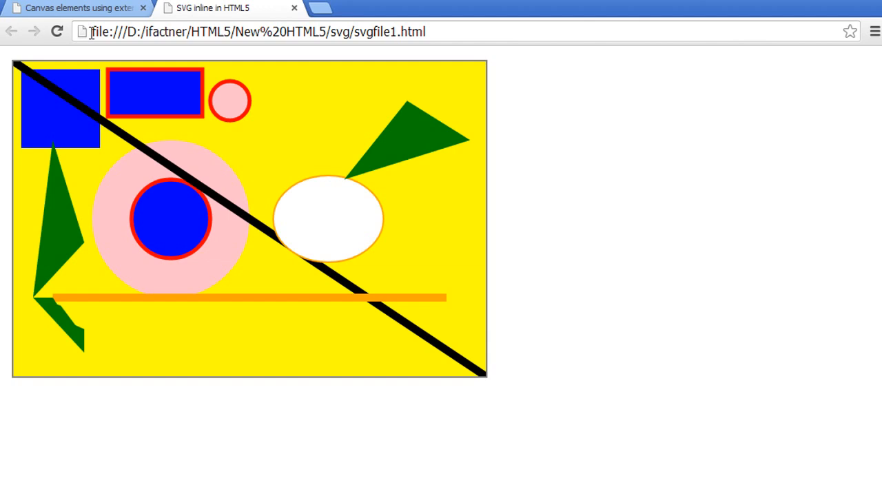
left_click(69, 9)
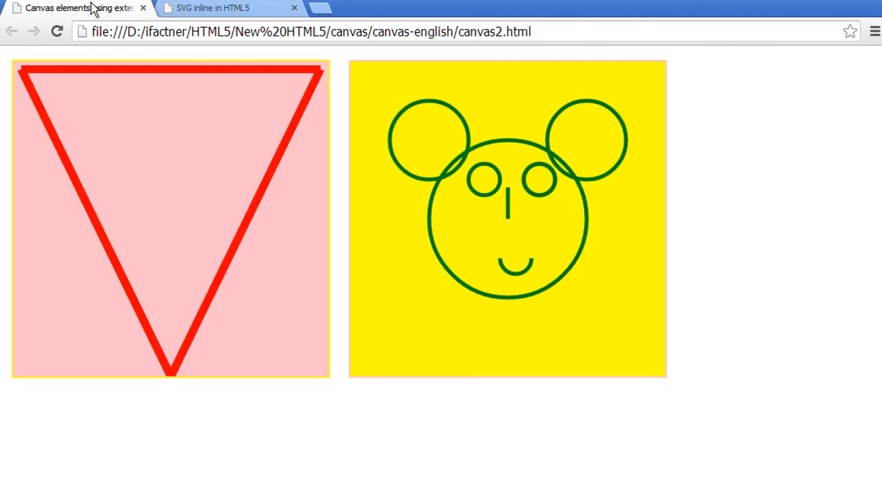
mouse_move(245, 91)
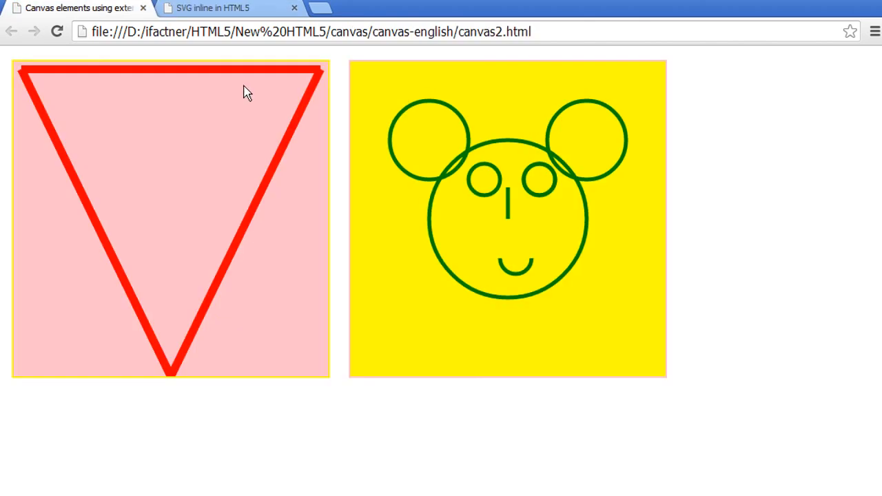
mouse_move(256, 94)
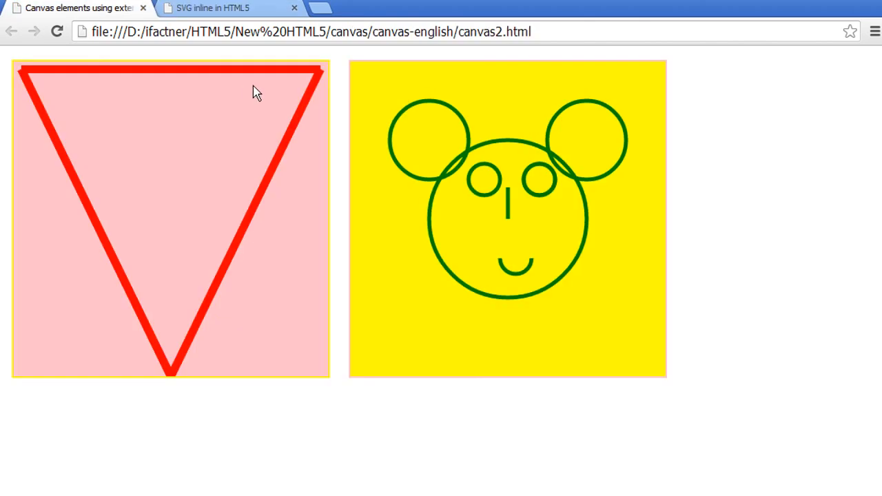
mouse_move(360, 124)
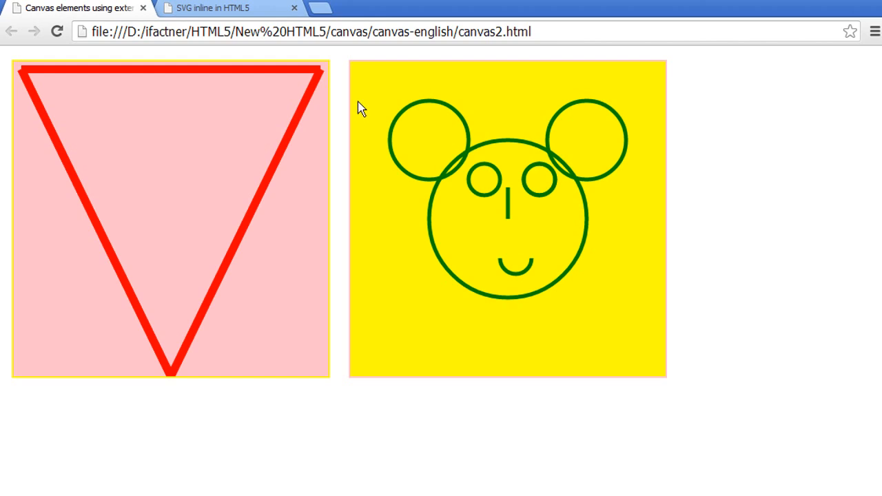
mouse_move(457, 168)
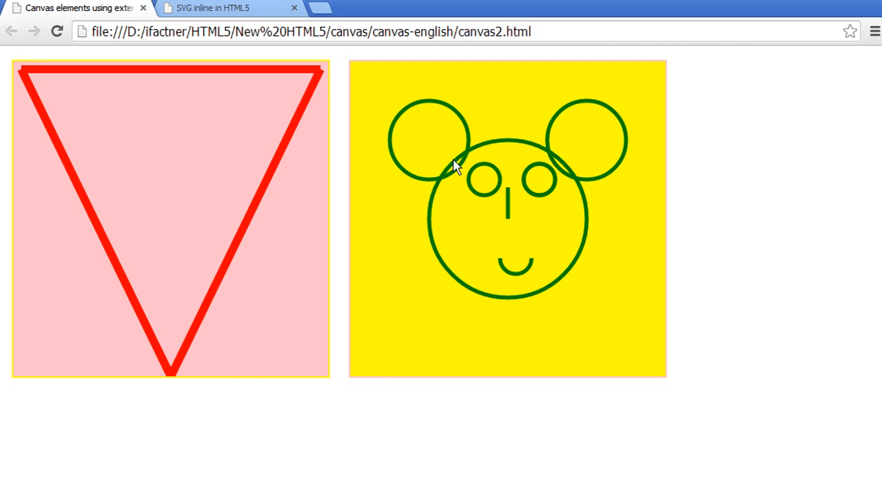
mouse_move(376, 198)
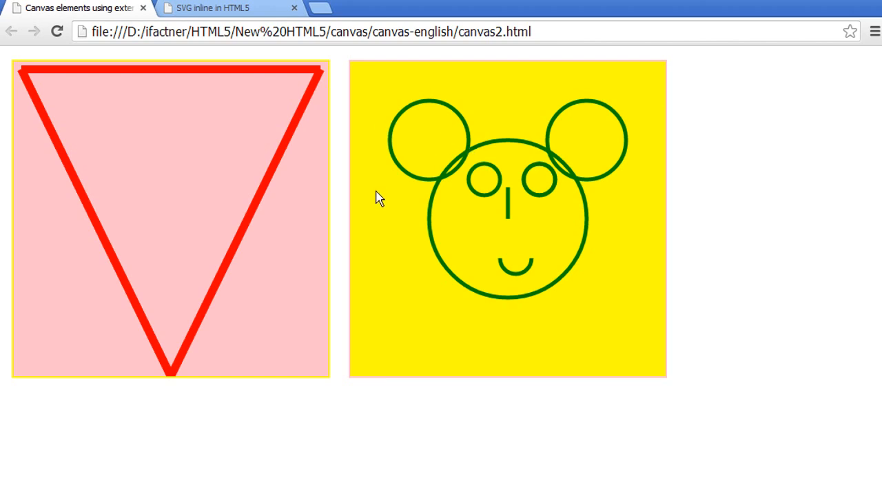
mouse_move(405, 113)
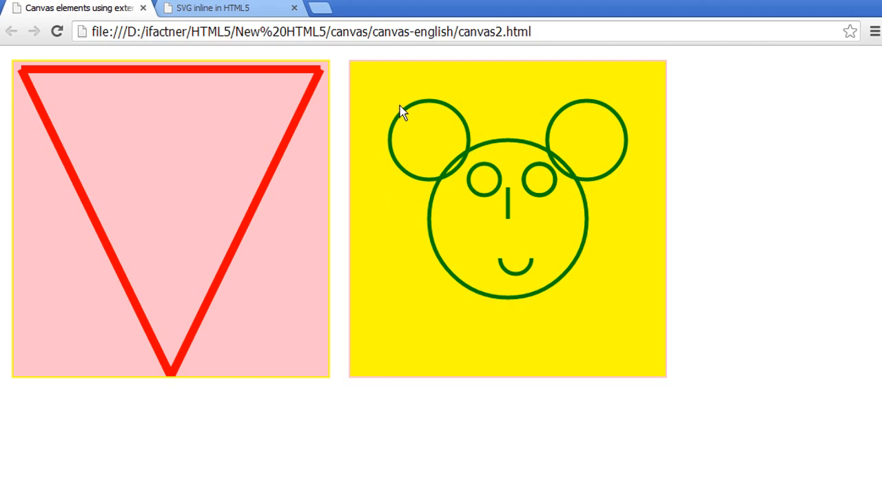
mouse_move(161, 82)
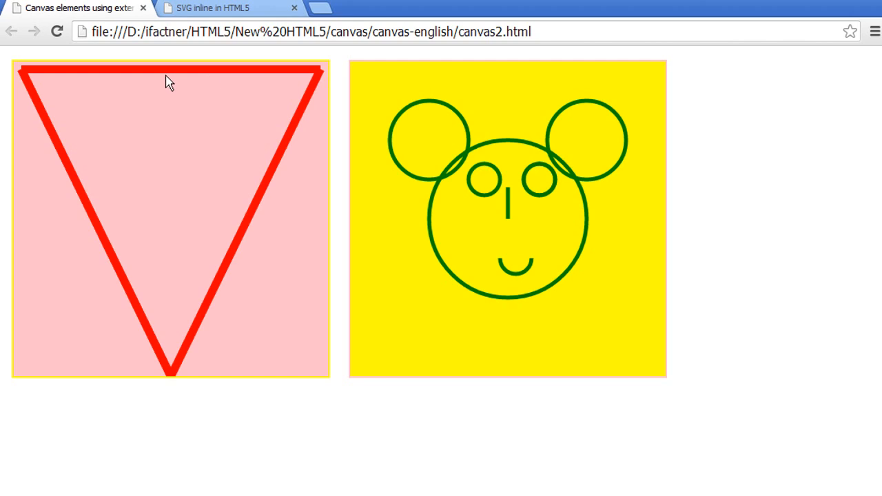
mouse_move(177, 77)
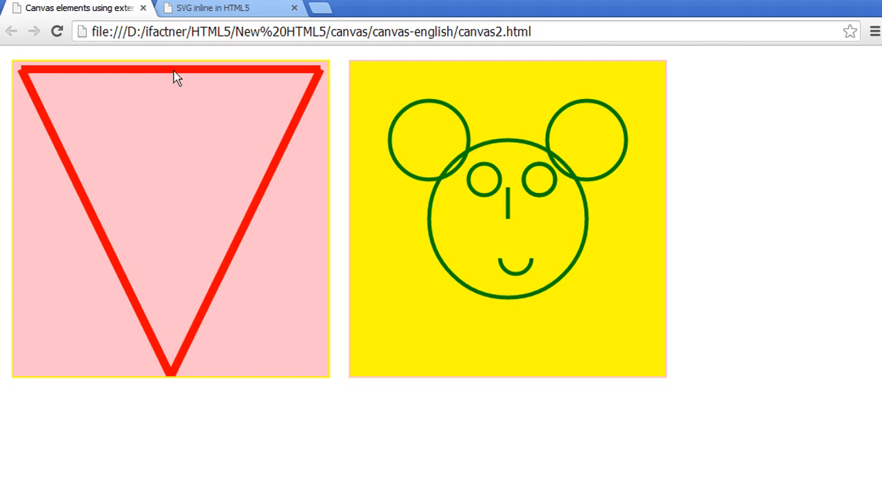
mouse_move(122, 88)
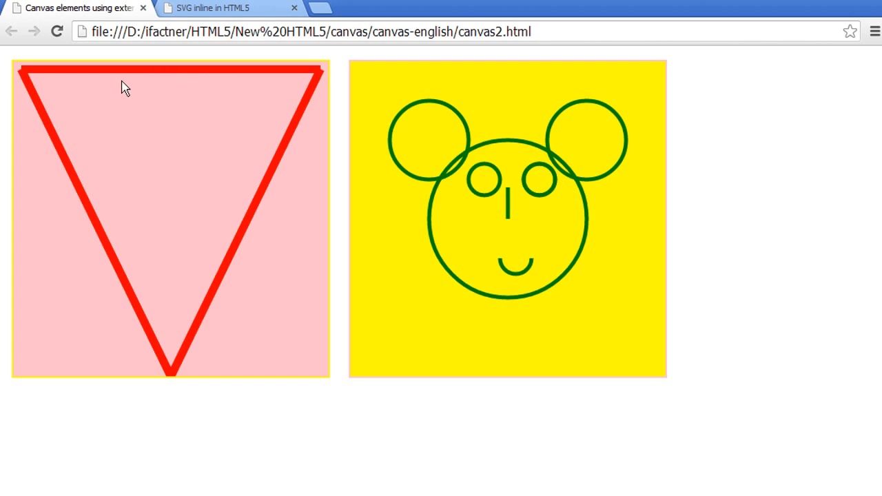
mouse_move(40, 88)
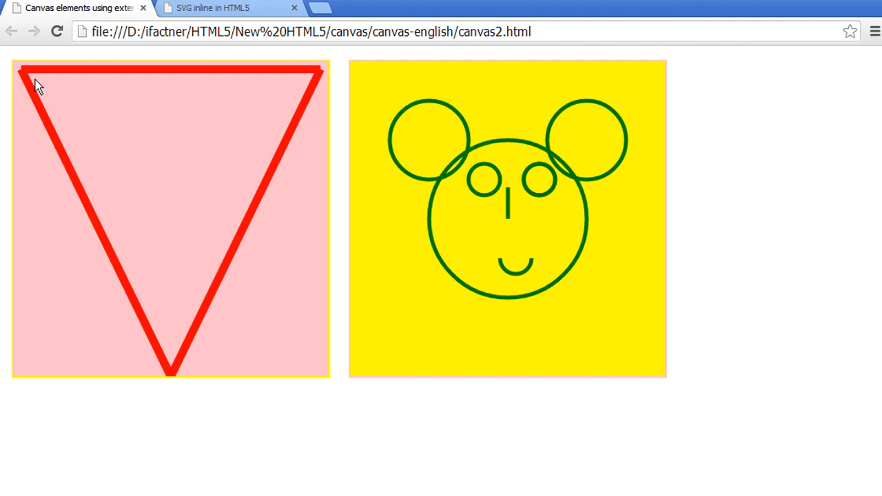
mouse_move(25, 74)
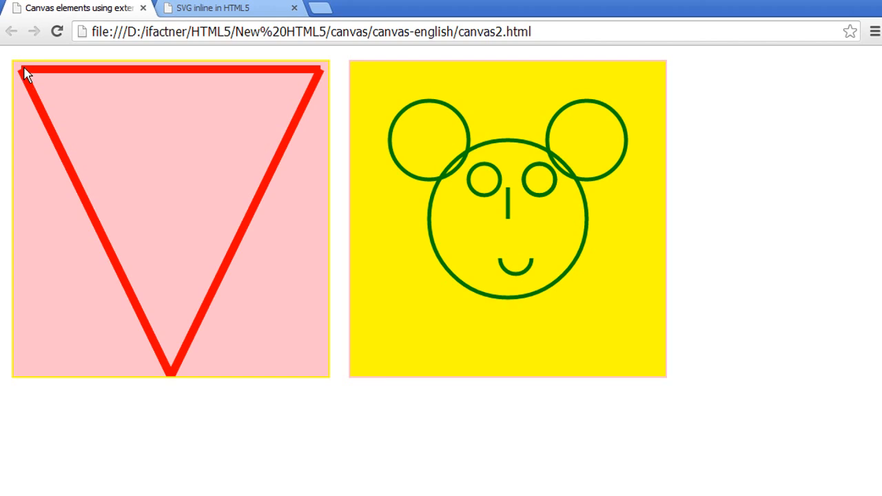
mouse_move(47, 73)
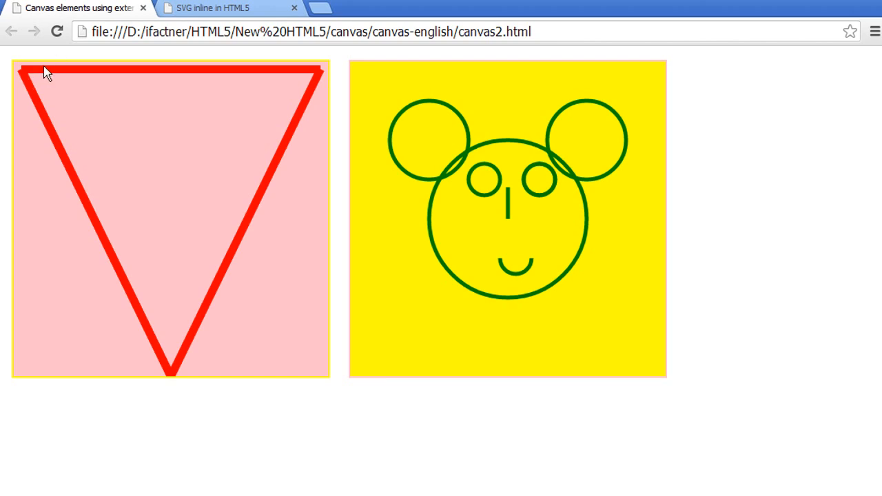
mouse_move(29, 72)
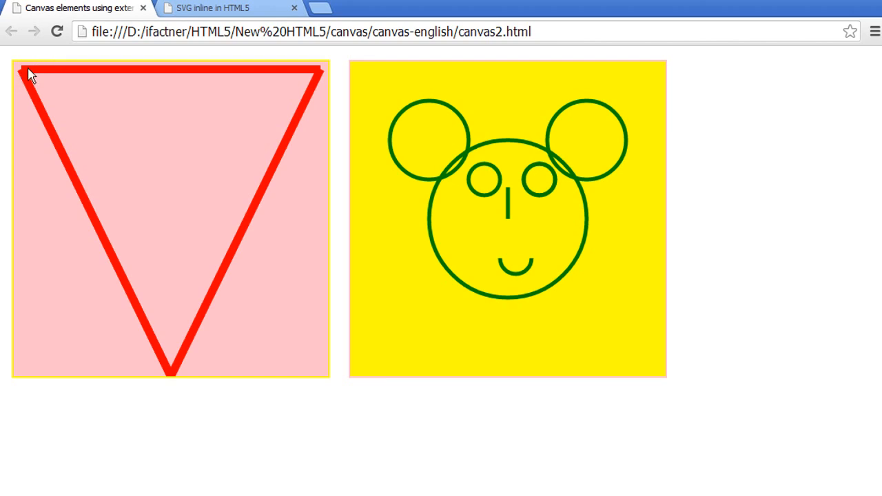
mouse_move(178, 329)
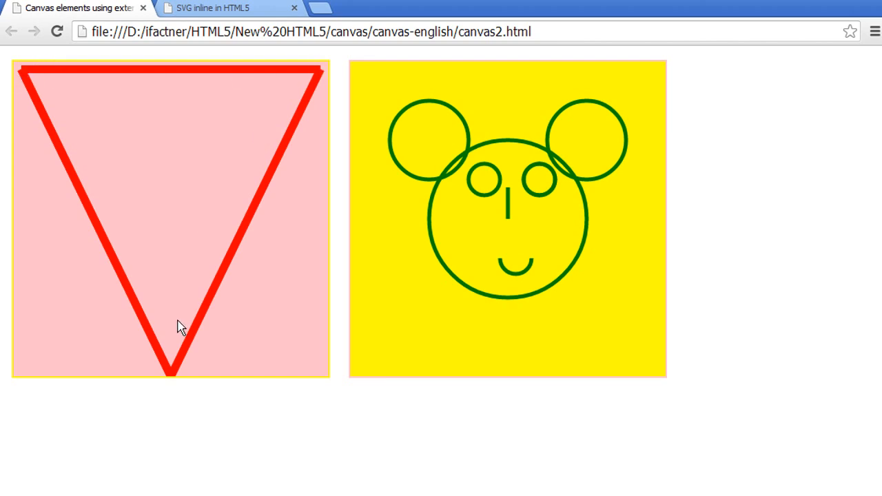
mouse_move(55, 118)
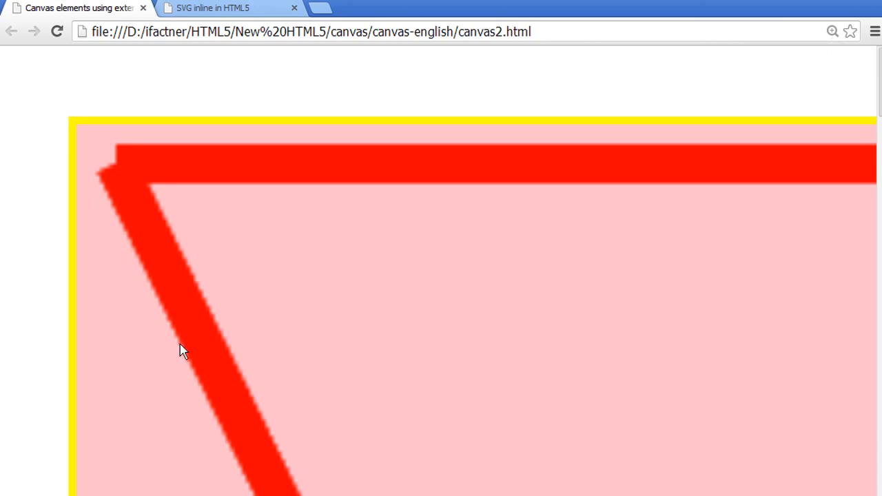
mouse_move(154, 290)
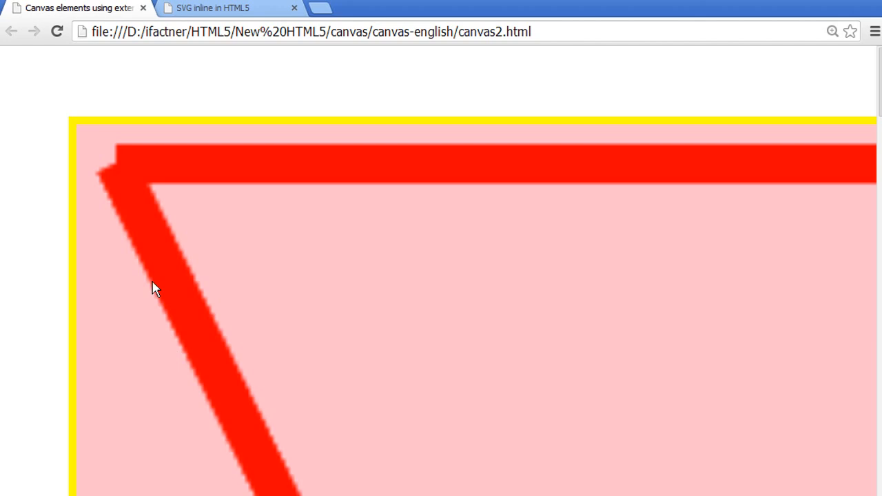
mouse_move(105, 190)
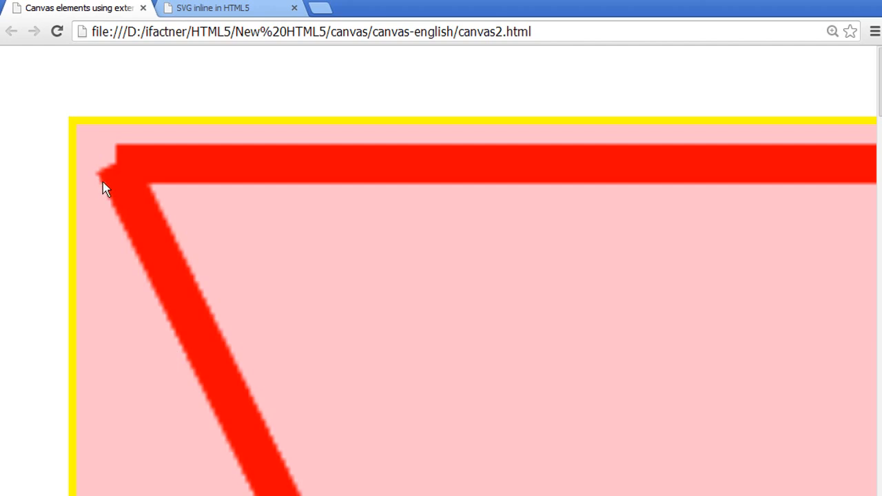
mouse_move(152, 281)
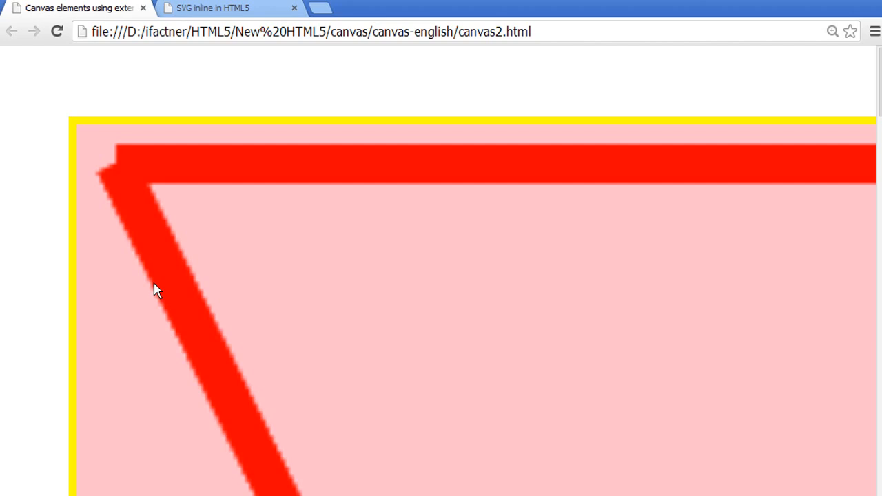
mouse_move(141, 282)
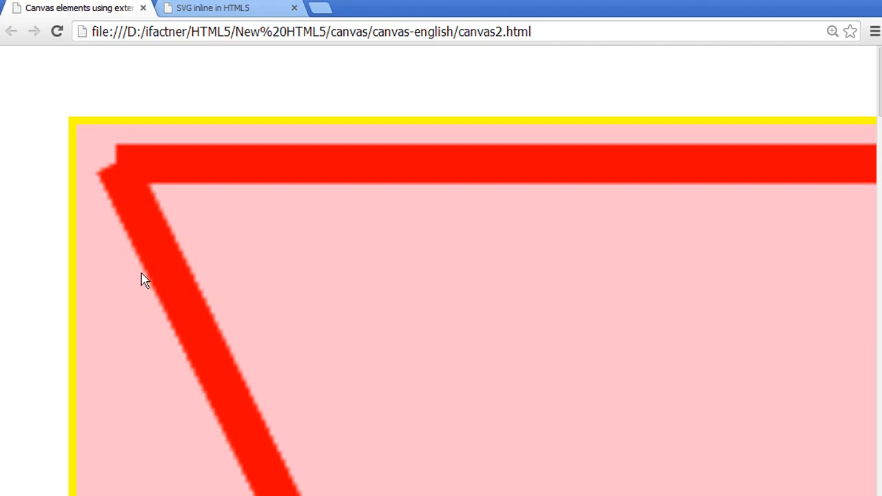
mouse_move(146, 269)
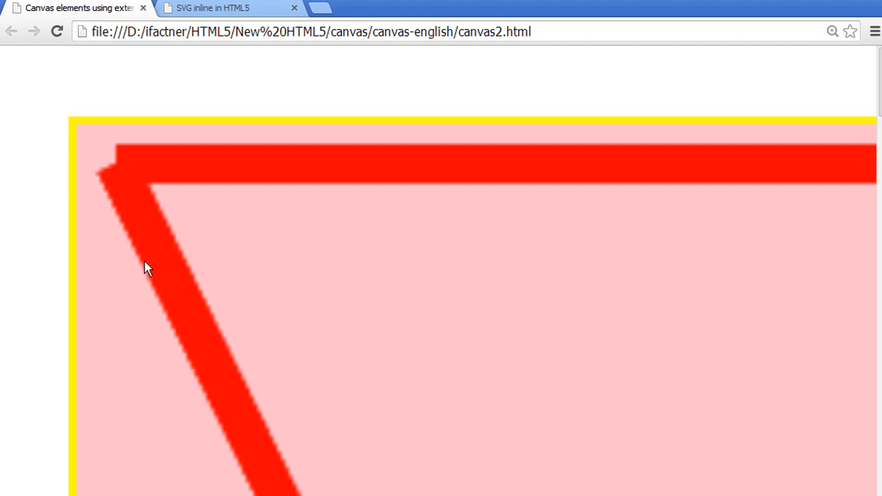
mouse_move(192, 282)
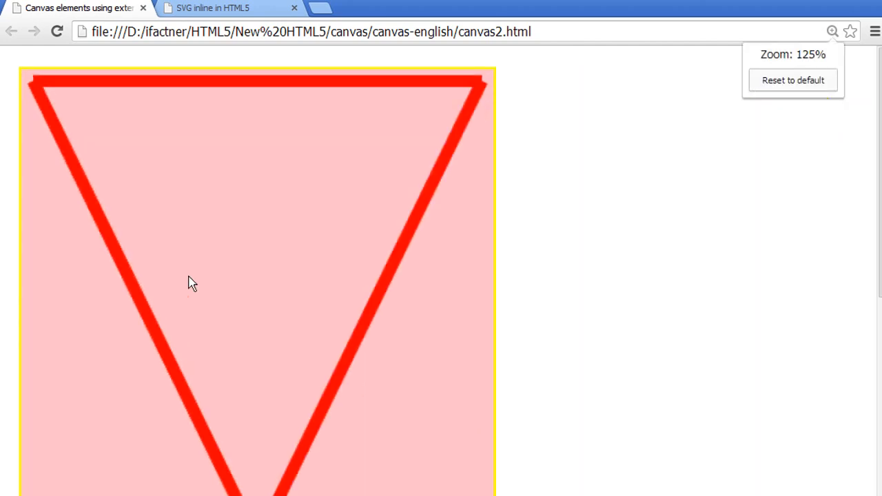
- Reset the canvas page zoom to default and show the svgfile1 coloured-shapes page
left_click(794, 80)
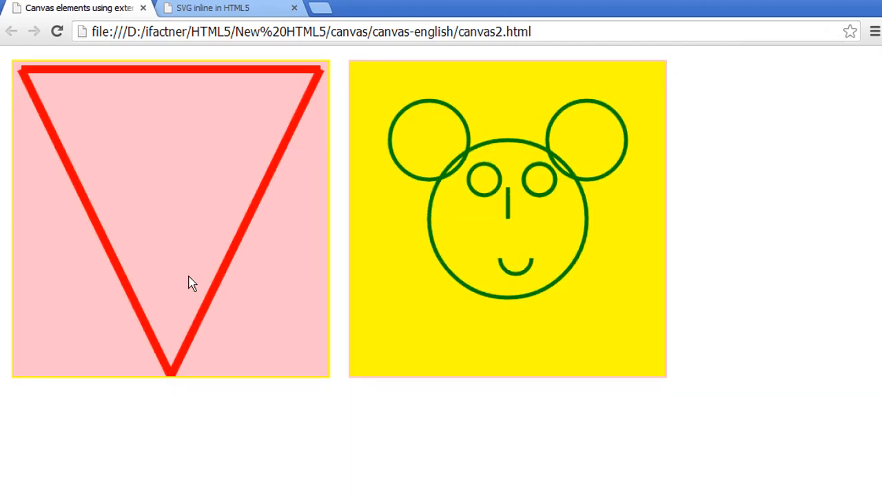
mouse_move(419, 202)
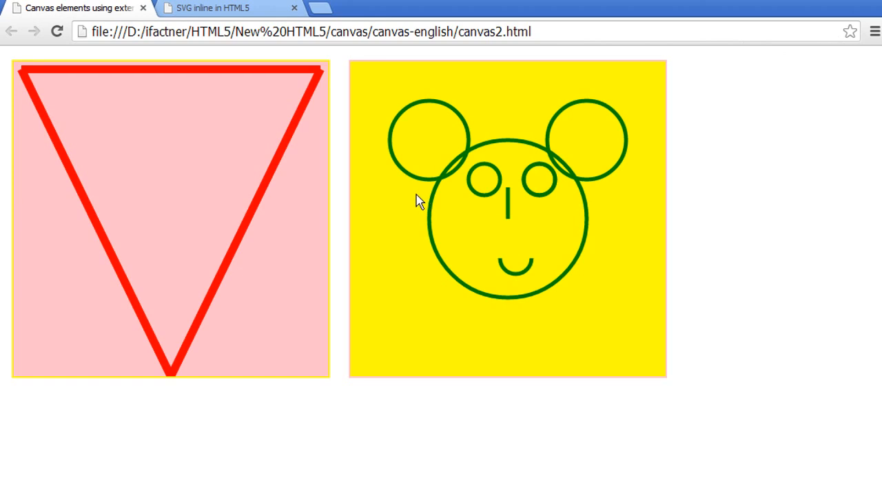
mouse_move(535, 146)
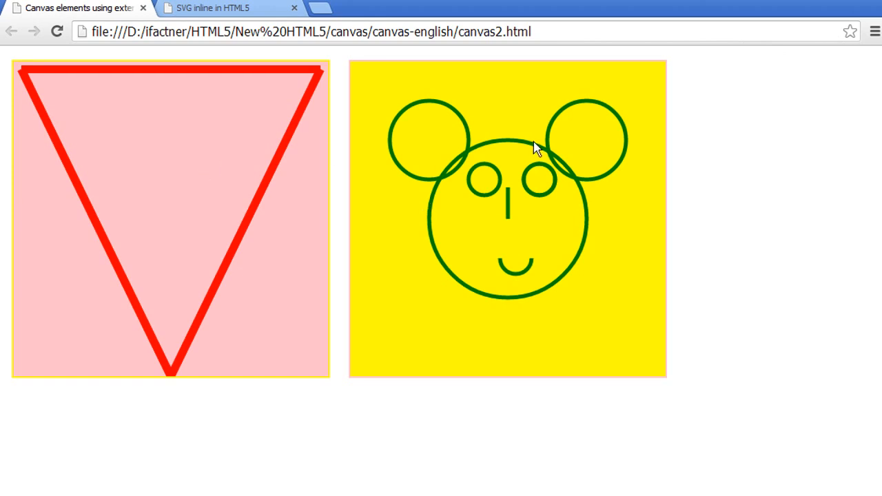
mouse_move(265, 168)
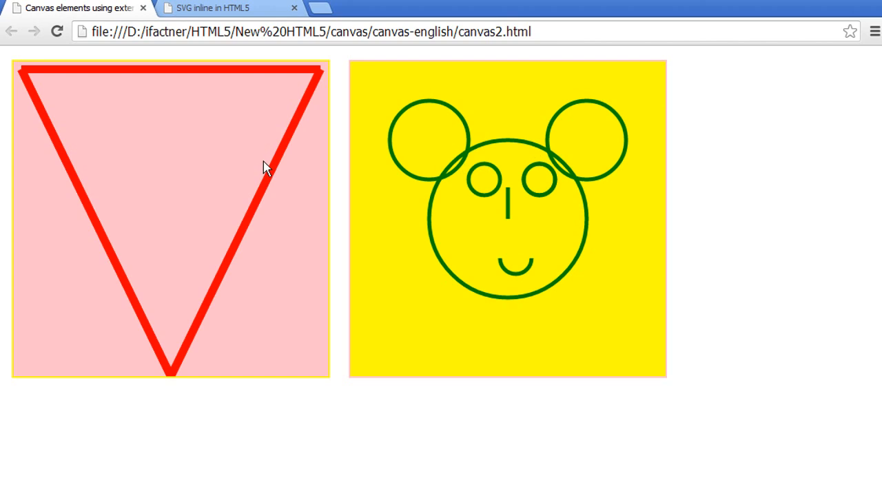
left_click(213, 8)
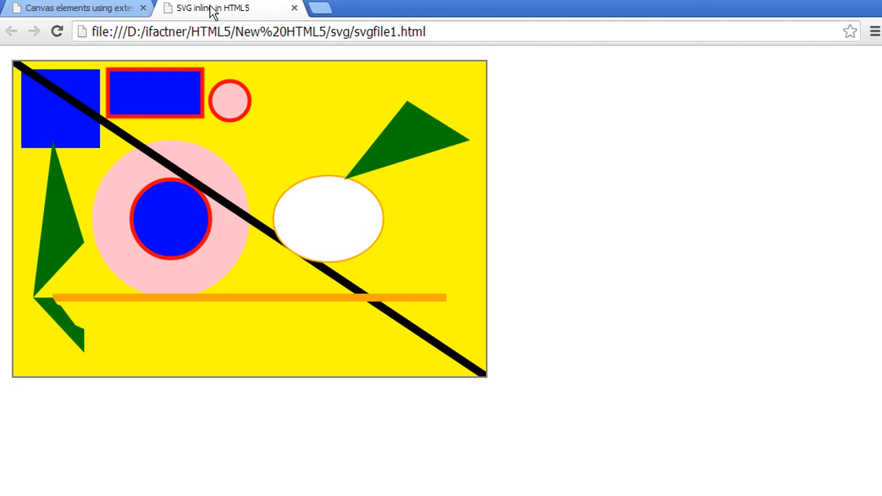
mouse_move(210, 25)
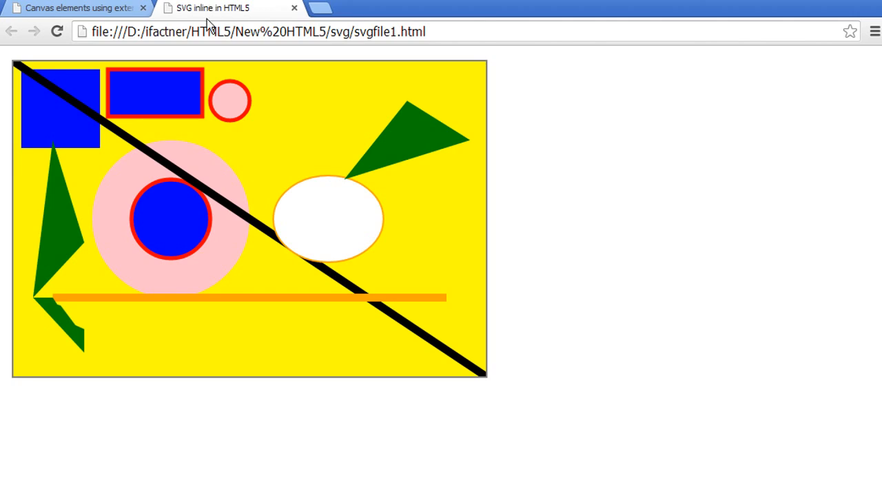
mouse_move(215, 98)
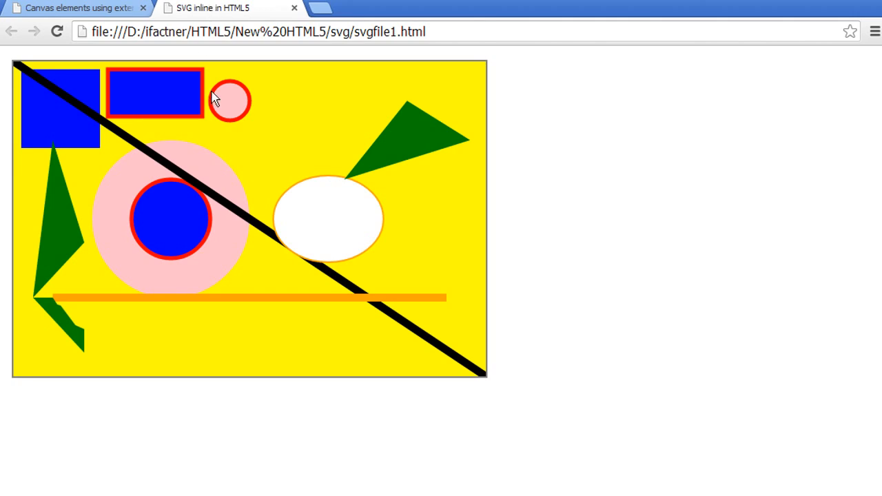
mouse_move(648, 232)
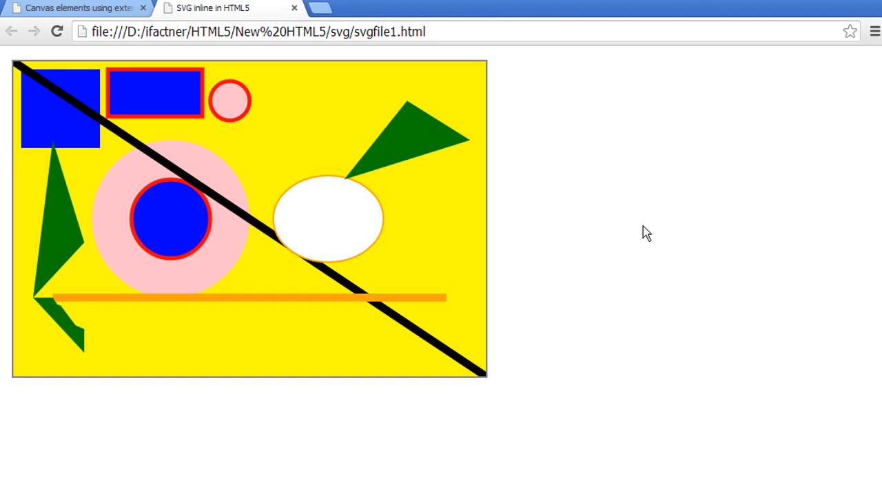
mouse_move(196, 146)
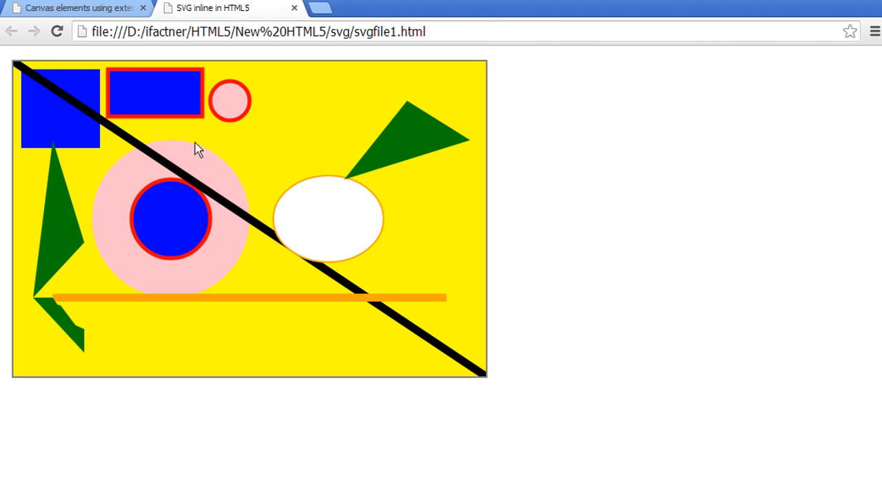
mouse_move(194, 174)
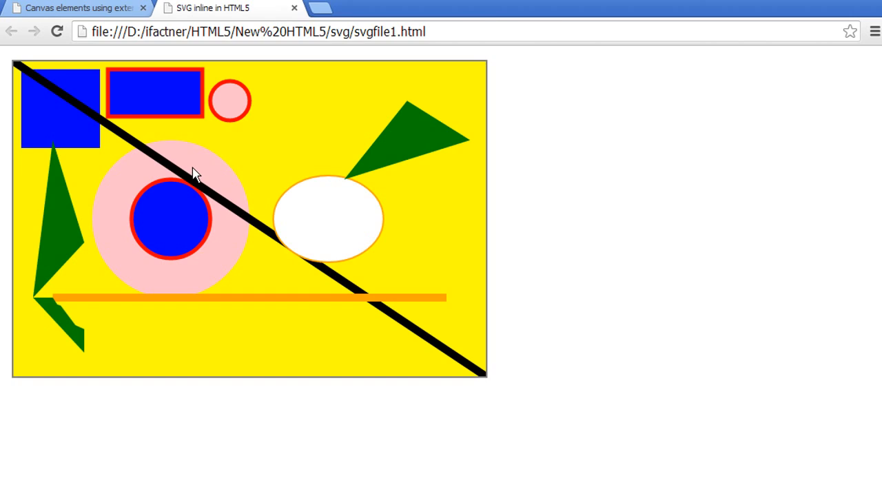
mouse_move(214, 177)
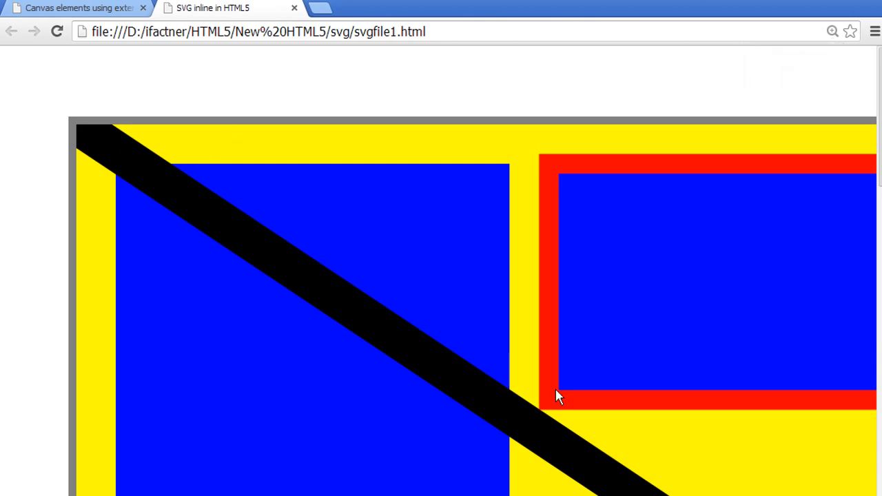
mouse_move(94, 130)
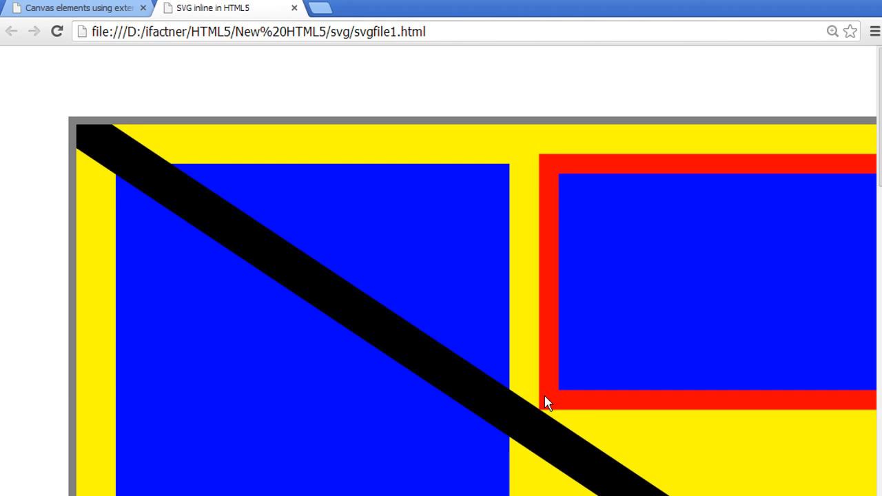
mouse_move(500, 366)
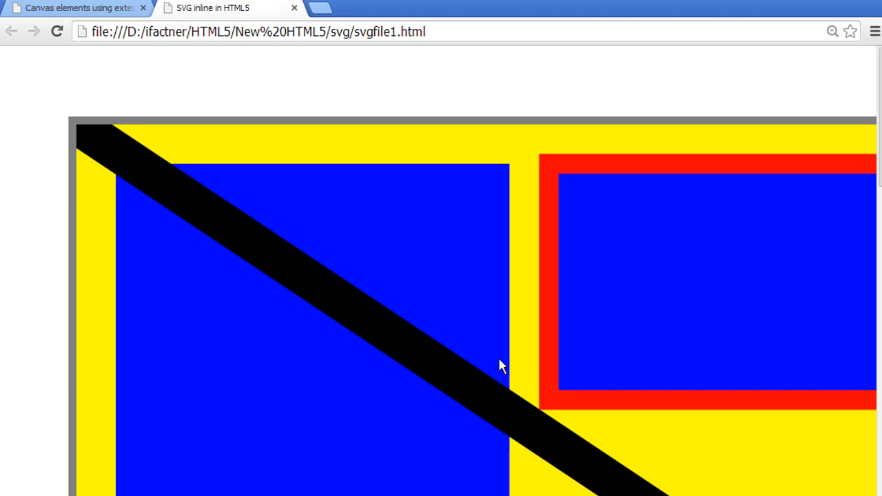
mouse_move(116, 184)
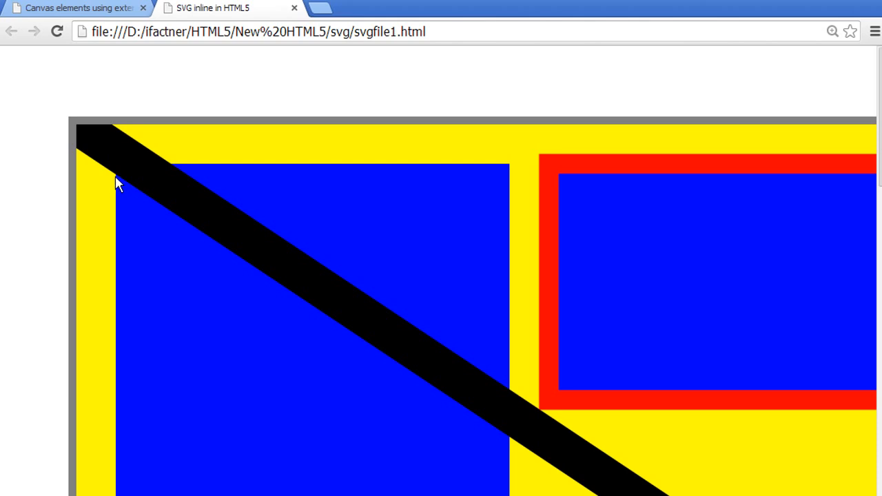
mouse_move(350, 220)
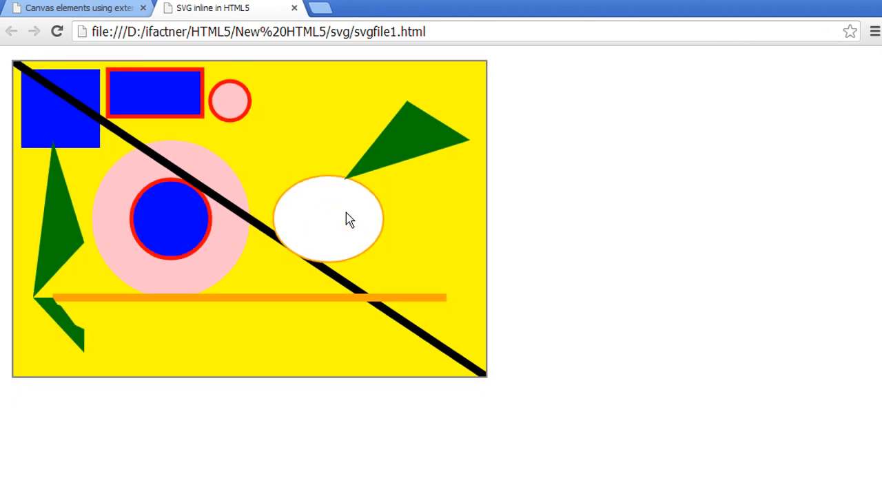
mouse_move(129, 25)
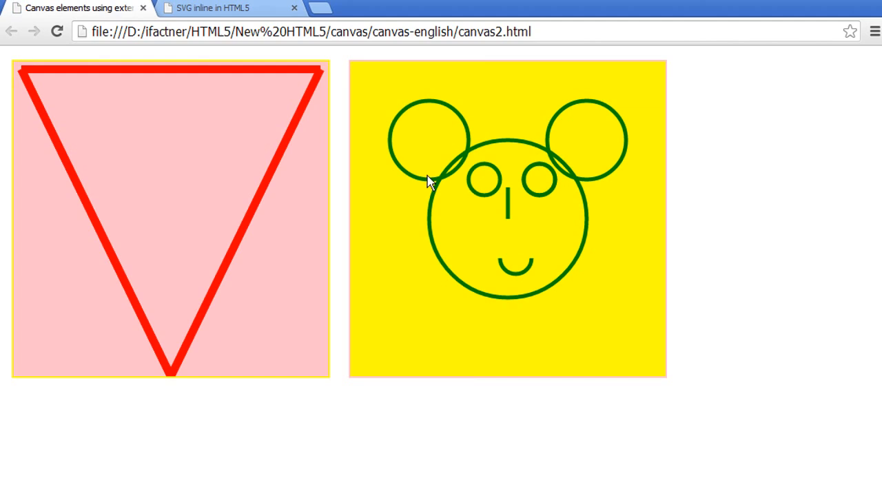
mouse_move(456, 228)
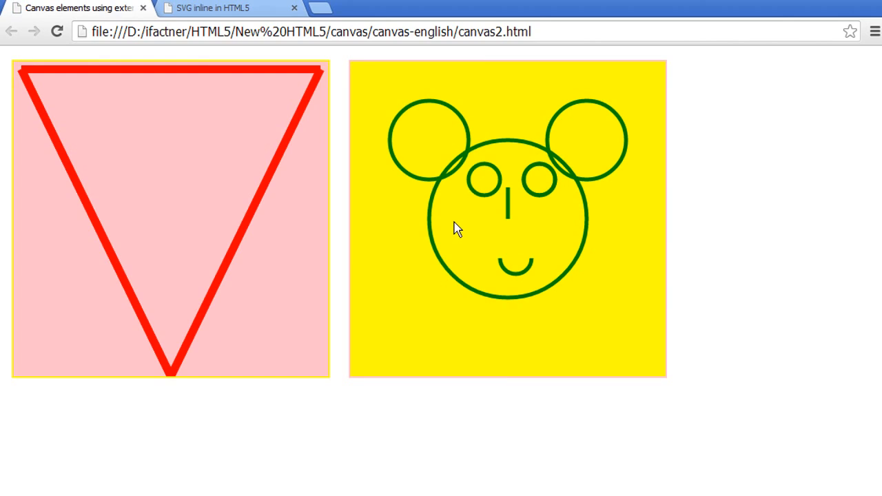
- Flip to the SVG shapes page and back to the canvas triangle-and-face page
left_click(209, 8)
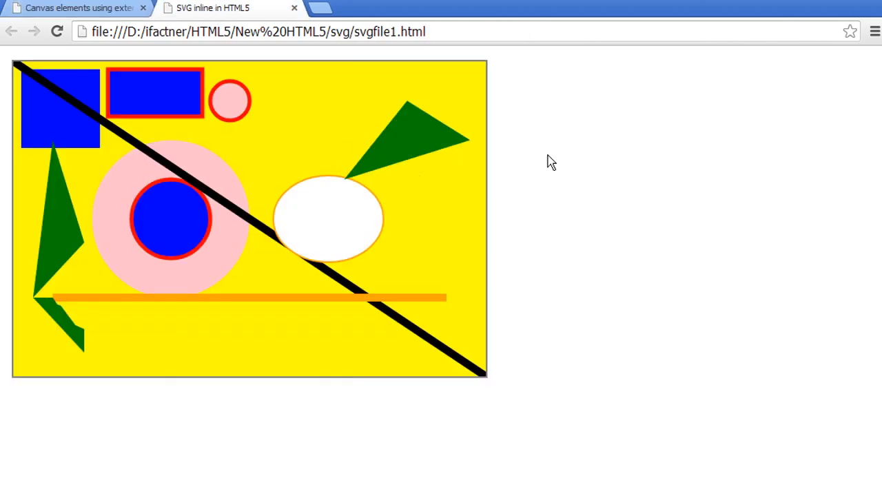
left_click(69, 10)
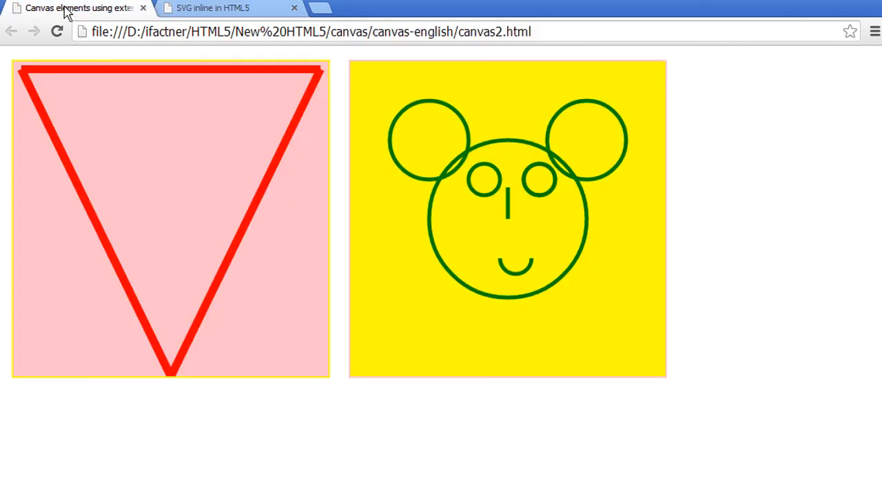
mouse_move(393, 188)
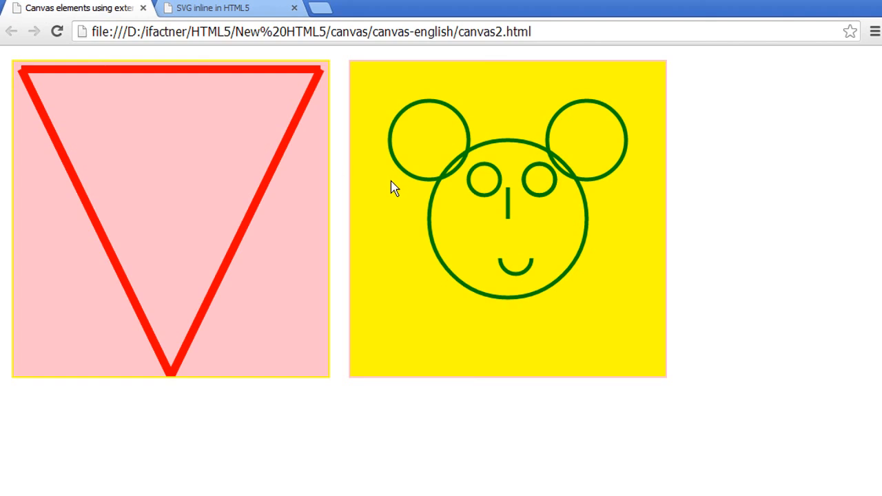
mouse_move(460, 256)
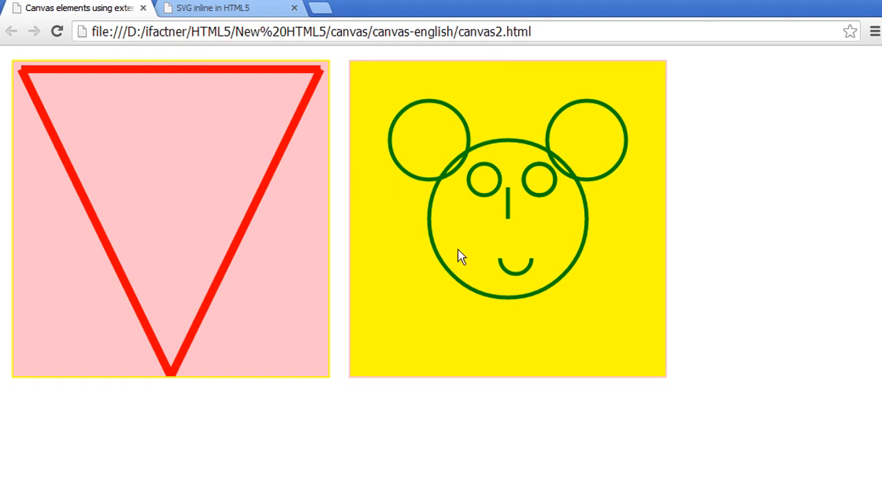
mouse_move(388, 131)
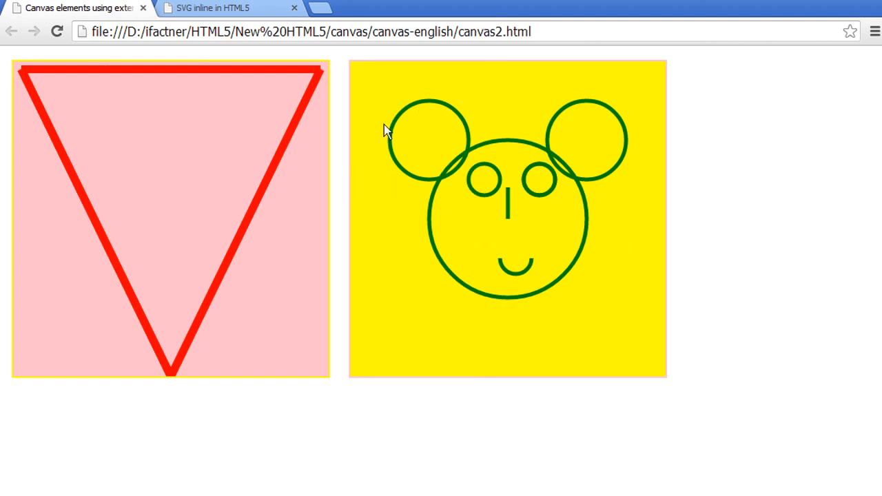
mouse_move(383, 163)
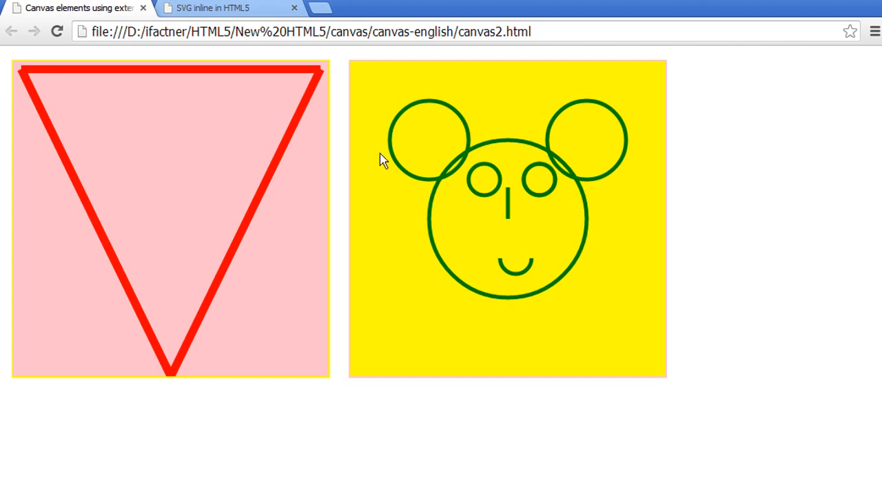
mouse_move(529, 154)
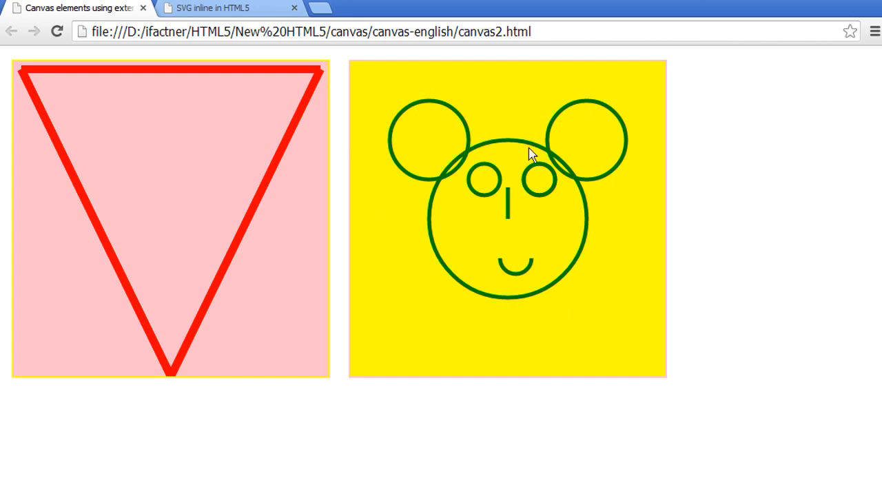
mouse_move(614, 346)
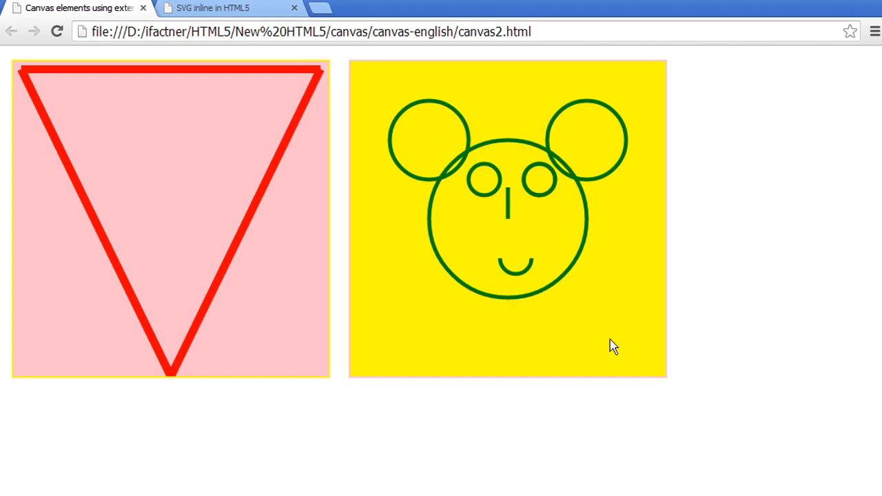
mouse_move(495, 201)
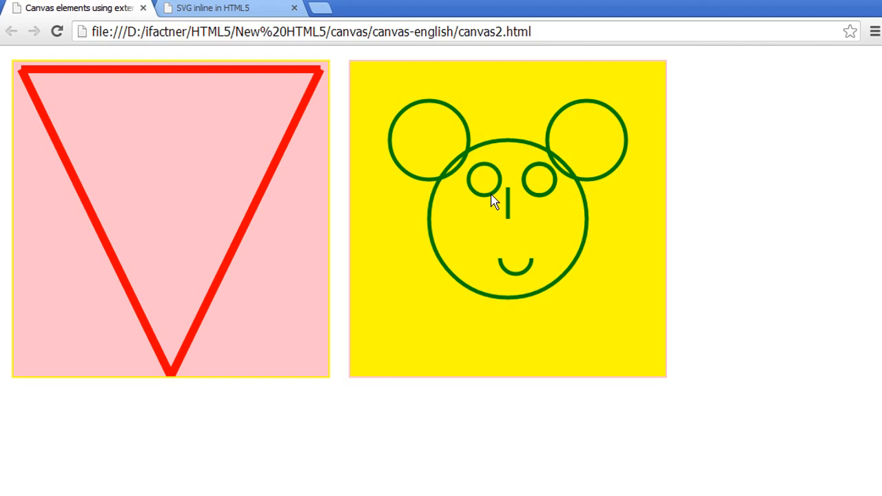
mouse_move(546, 215)
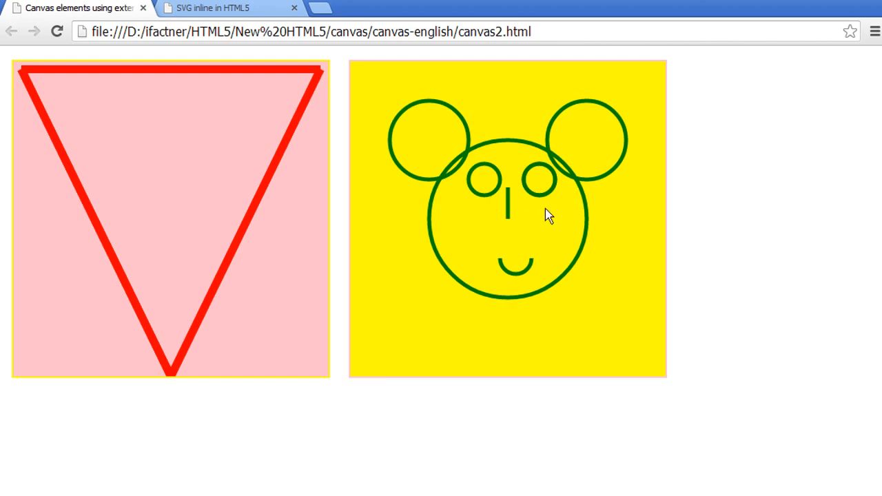
mouse_move(607, 267)
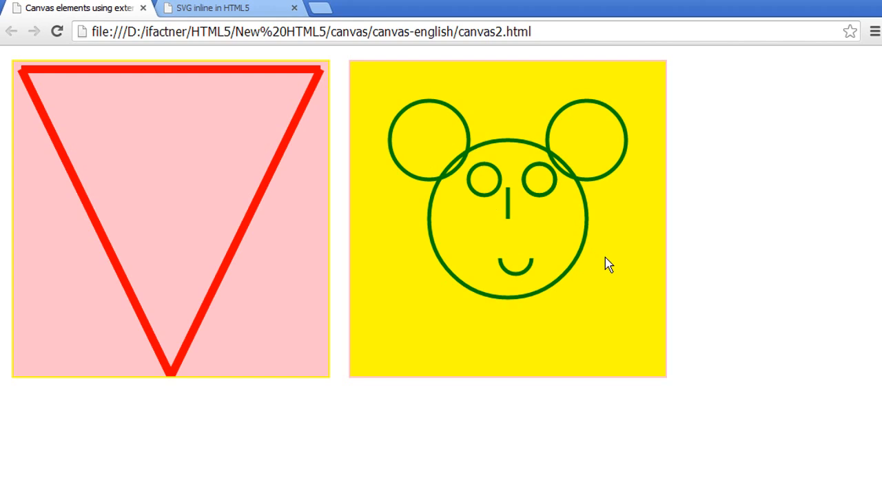
mouse_move(393, 140)
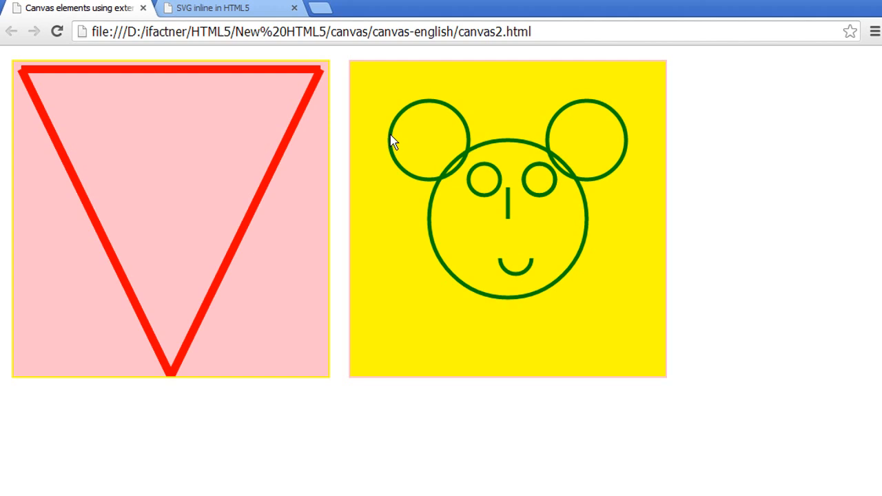
left_click(214, 8)
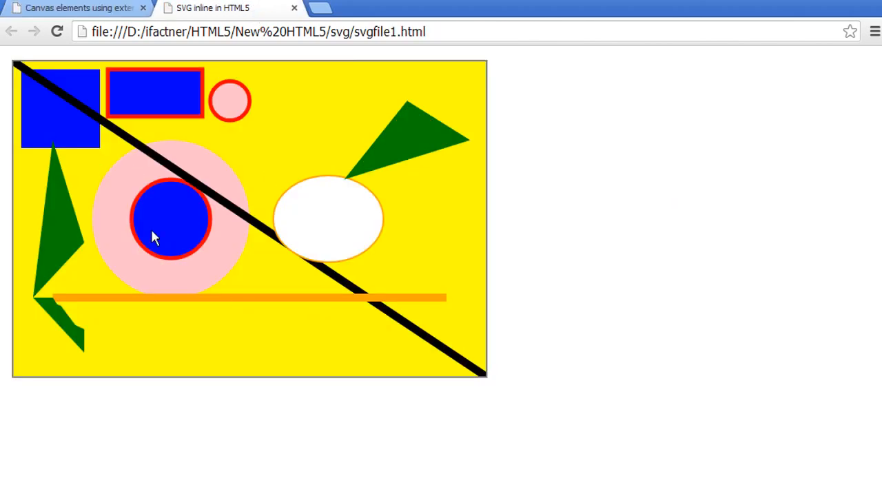
mouse_move(151, 209)
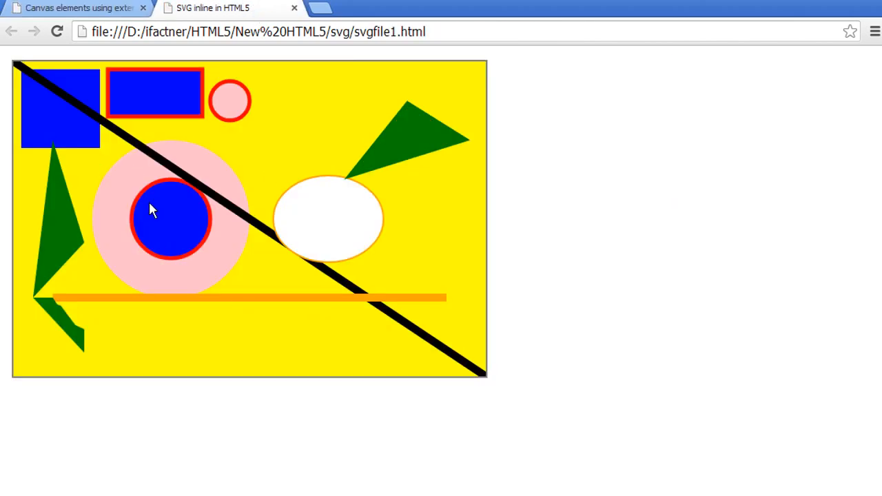
mouse_move(281, 240)
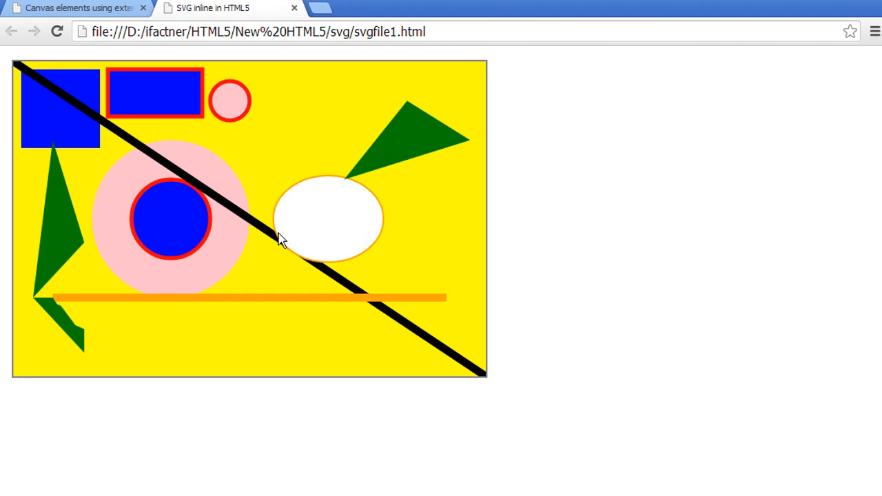
mouse_move(273, 226)
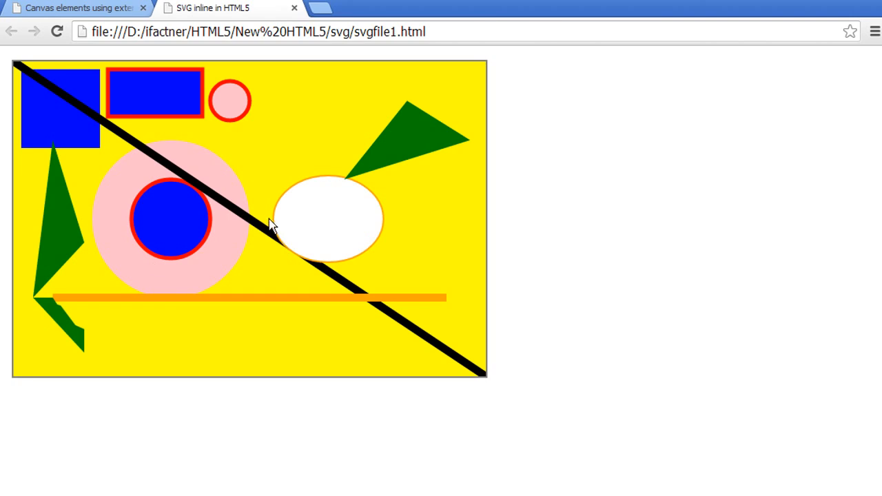
mouse_move(126, 209)
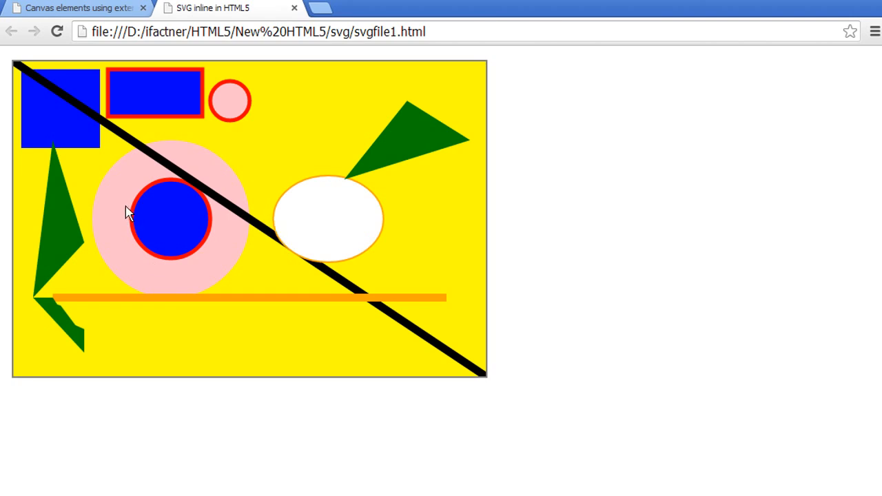
mouse_move(178, 204)
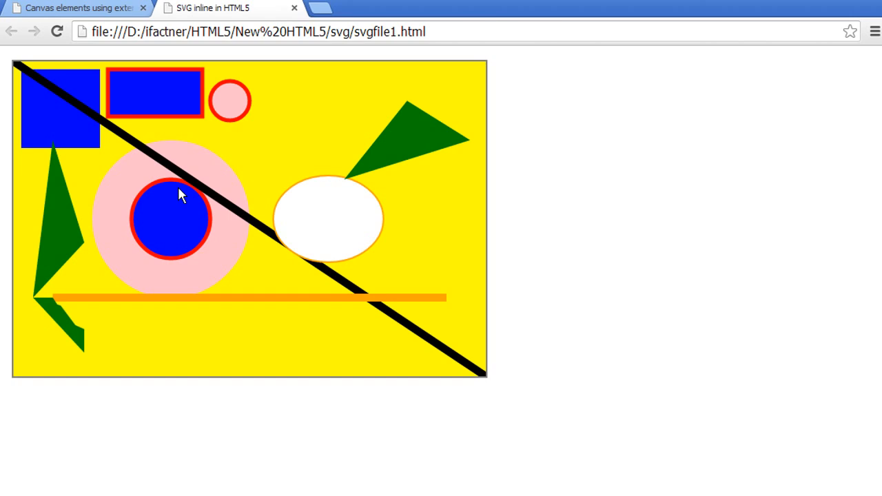
mouse_move(338, 214)
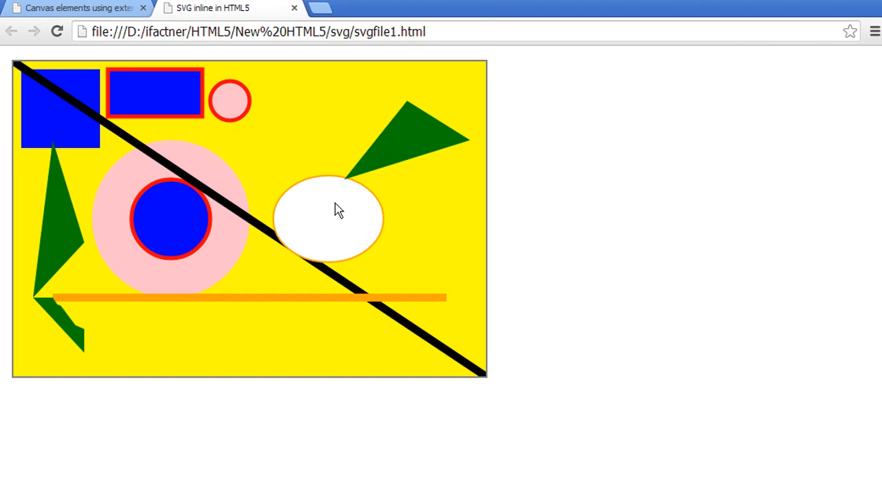
mouse_move(231, 117)
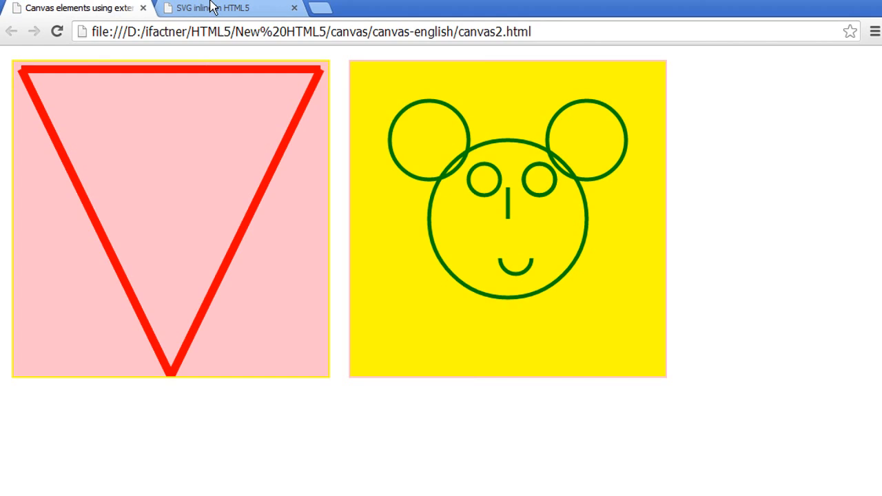
left_click(207, 8)
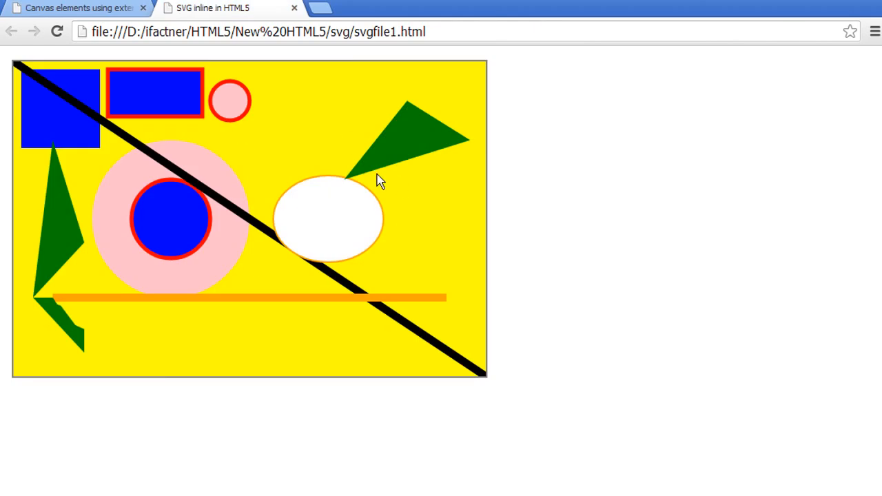
mouse_move(352, 181)
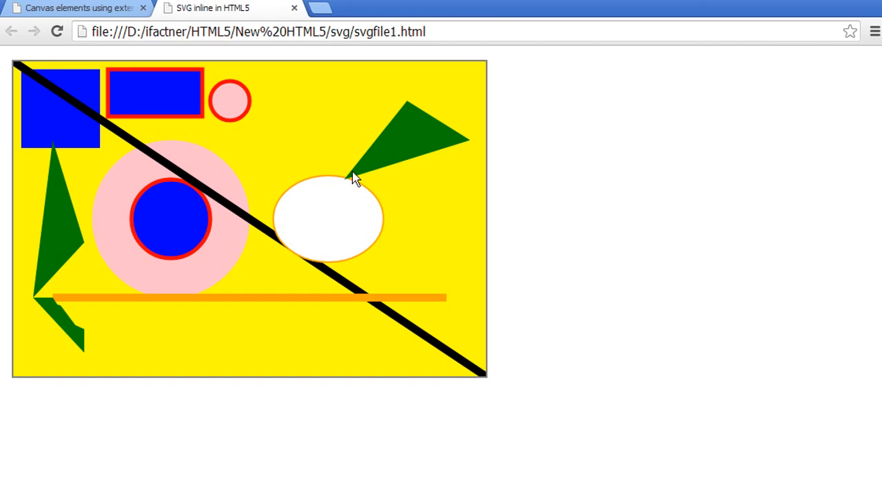
mouse_move(326, 163)
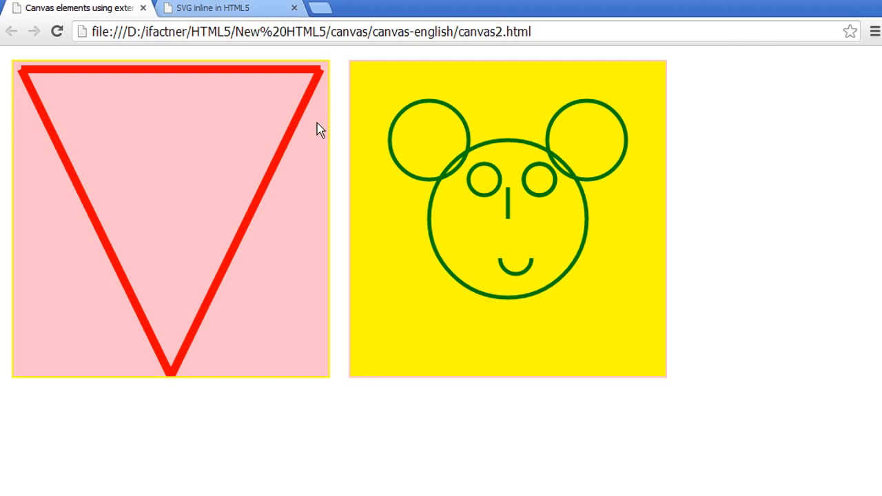
- Show the inline SVG shapes page with the diagonal black line at normal size
left_click(212, 8)
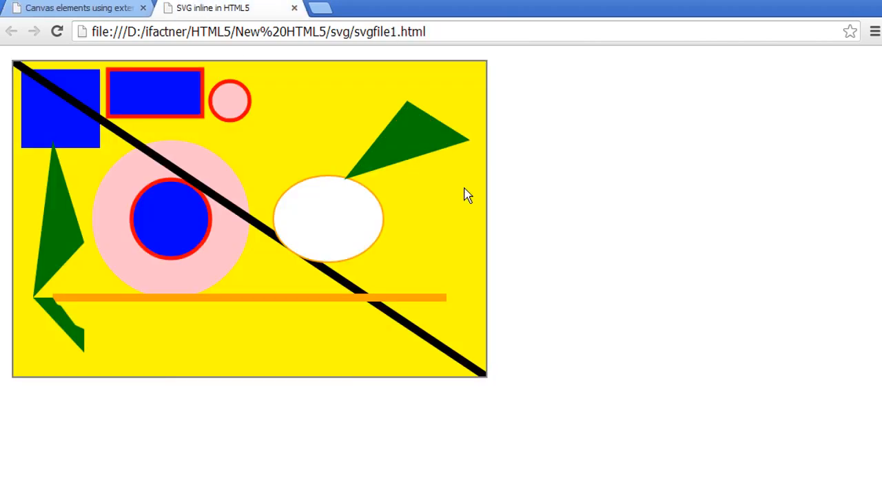
mouse_move(331, 198)
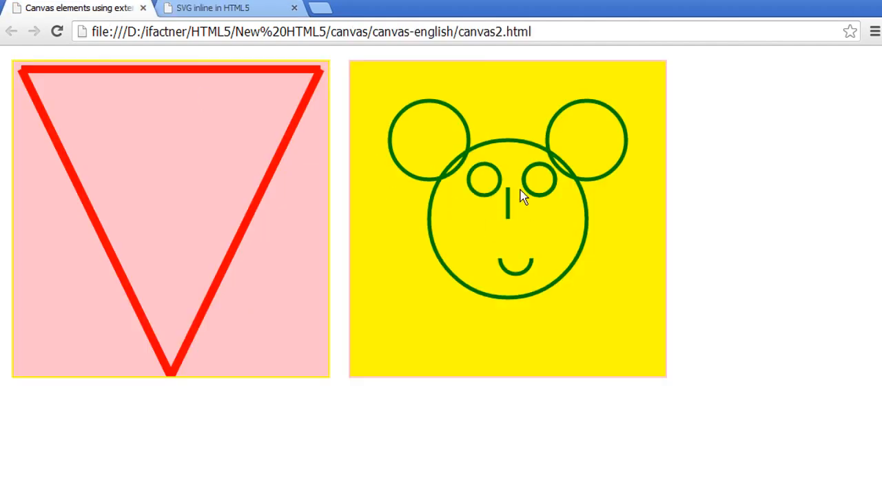
mouse_move(459, 199)
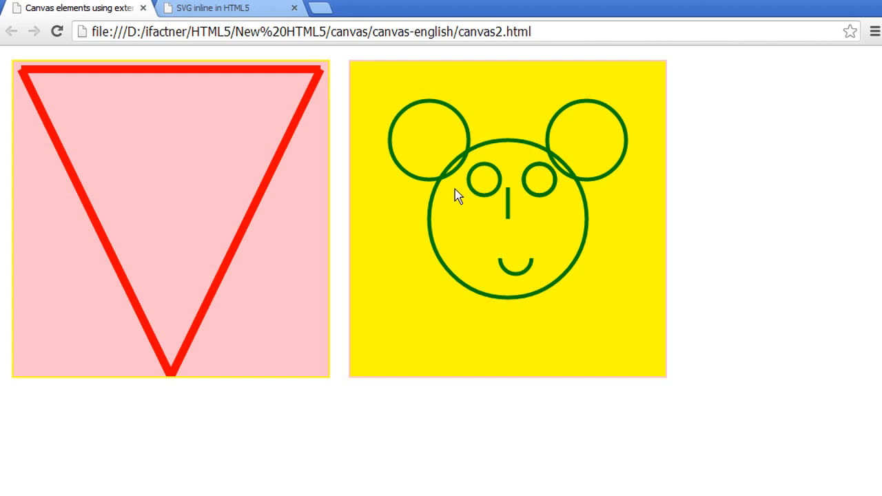
mouse_move(447, 182)
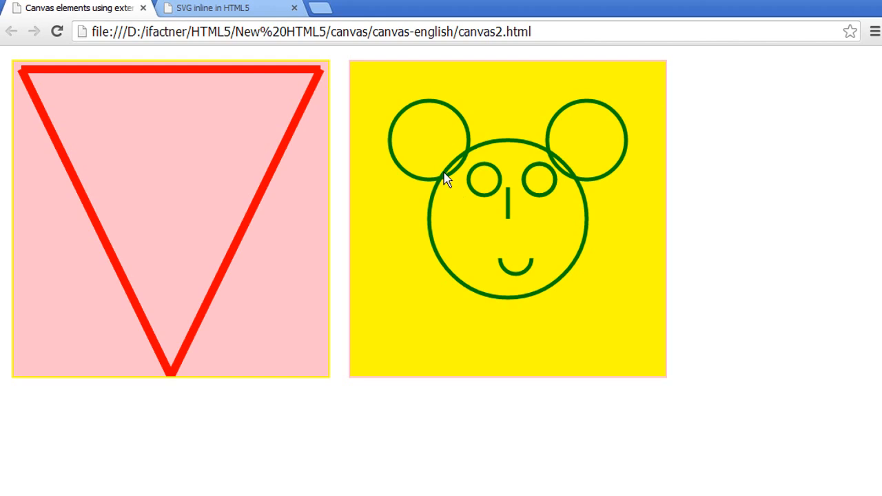
mouse_move(406, 146)
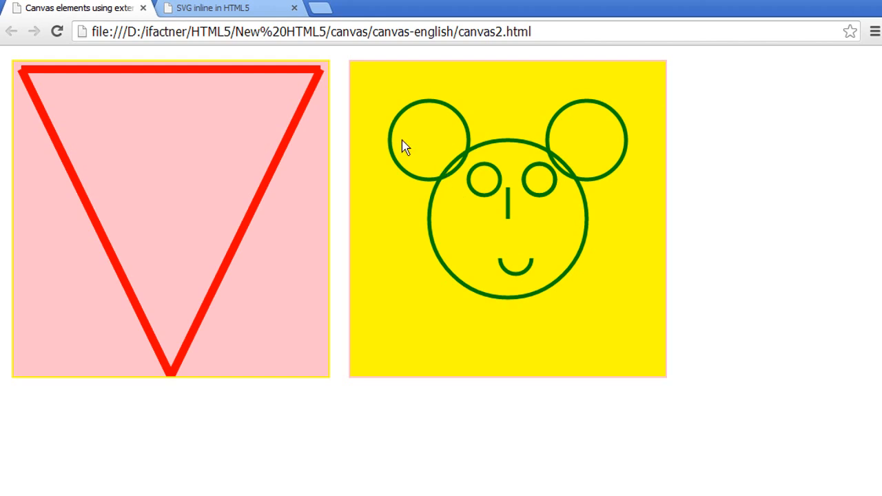
mouse_move(471, 130)
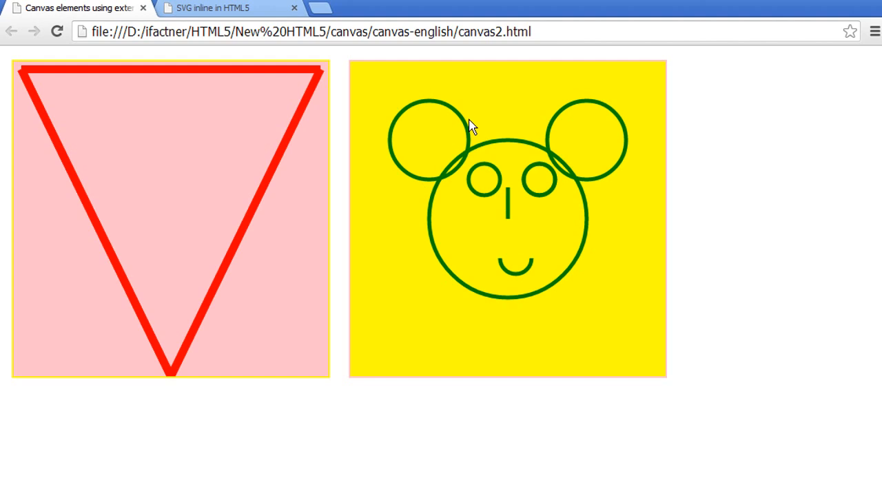
mouse_move(209, 8)
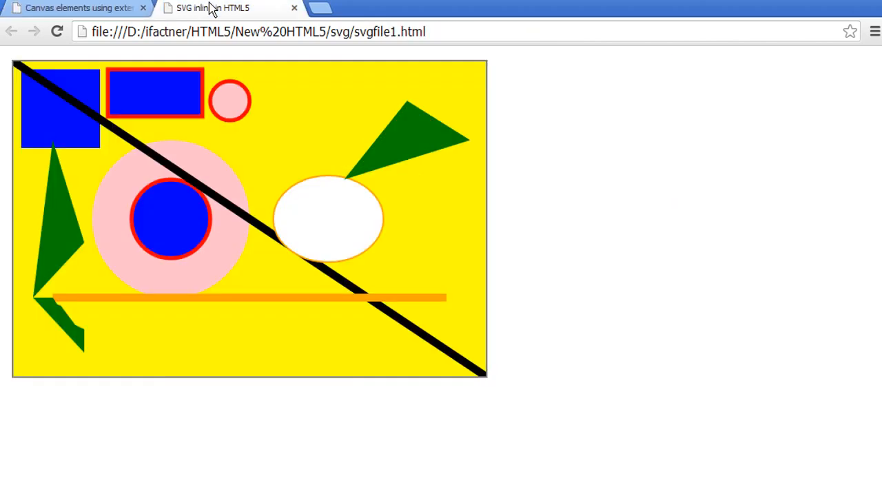
mouse_move(419, 196)
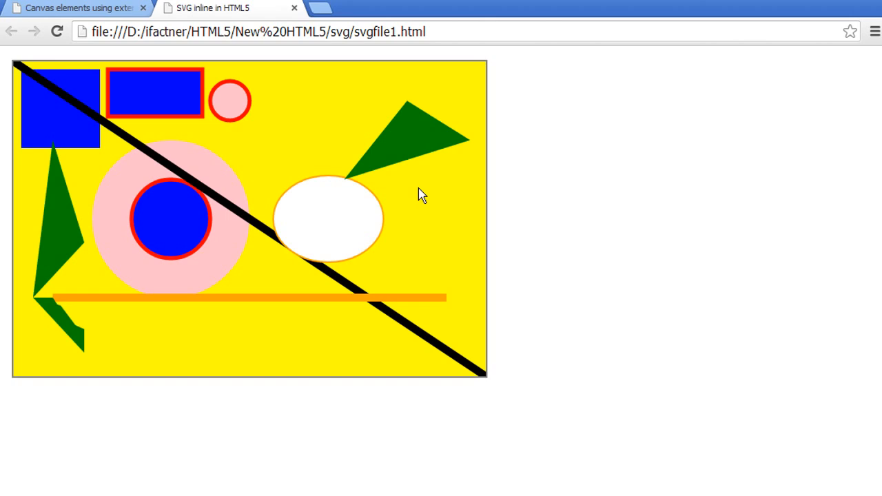
mouse_move(403, 158)
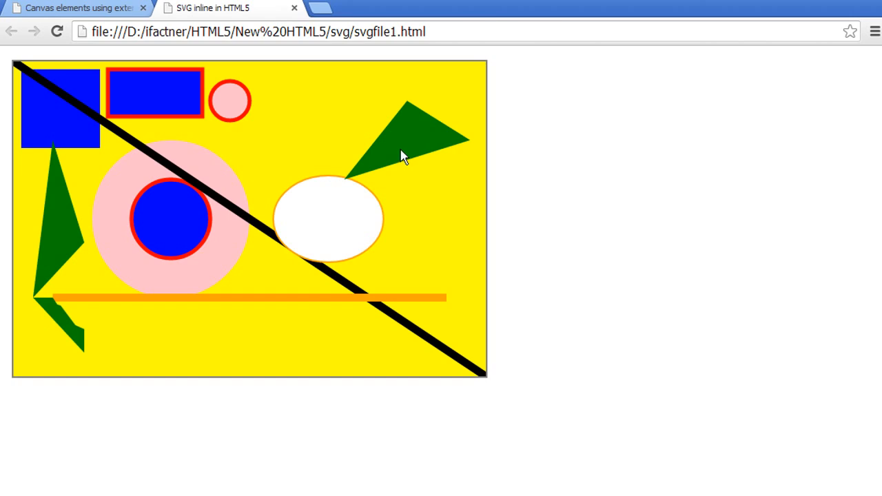
left_click(83, 11)
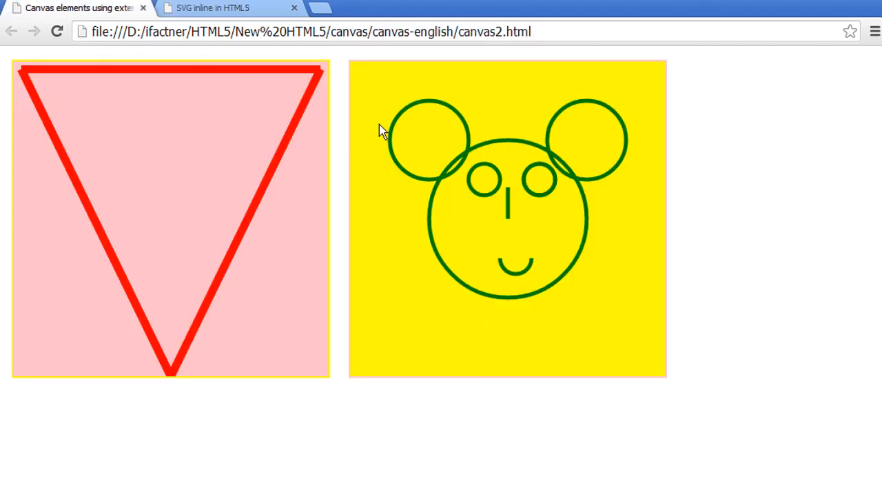
mouse_move(319, 134)
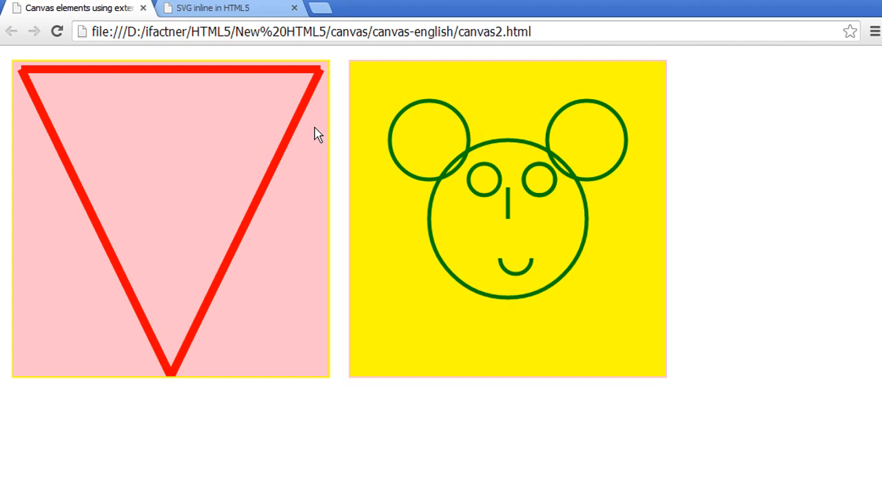
mouse_move(310, 117)
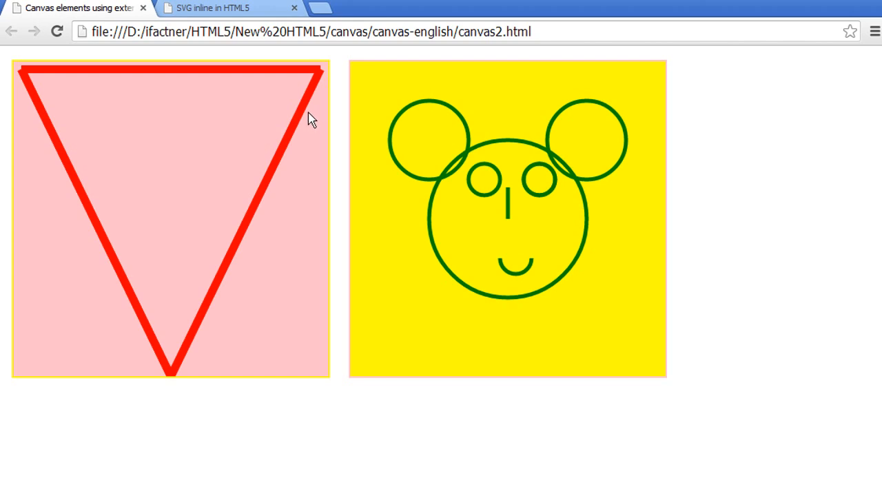
mouse_move(314, 102)
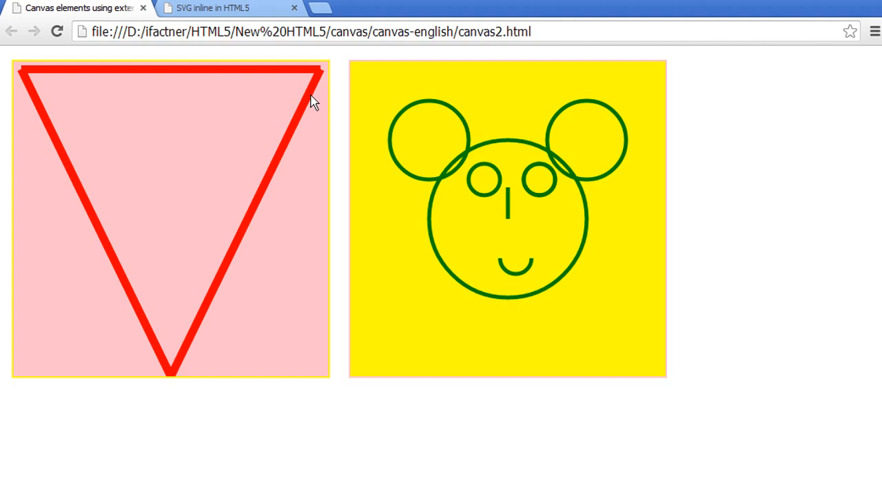
mouse_move(212, 11)
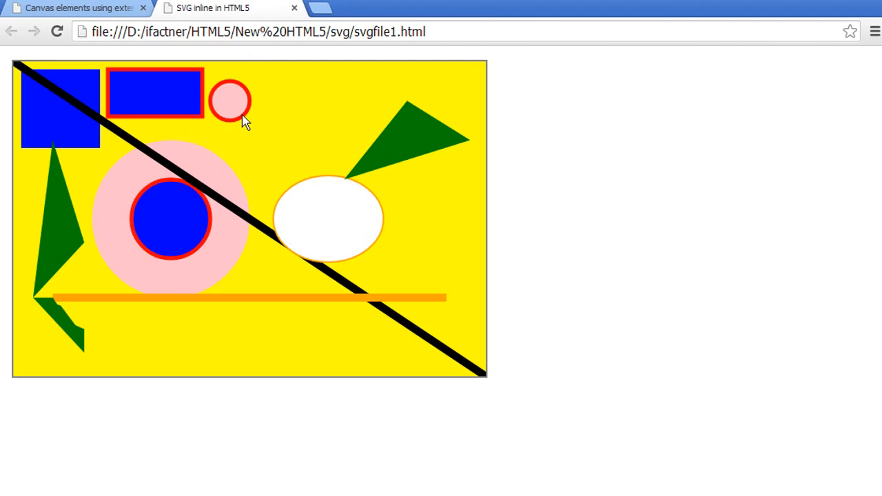
mouse_move(315, 246)
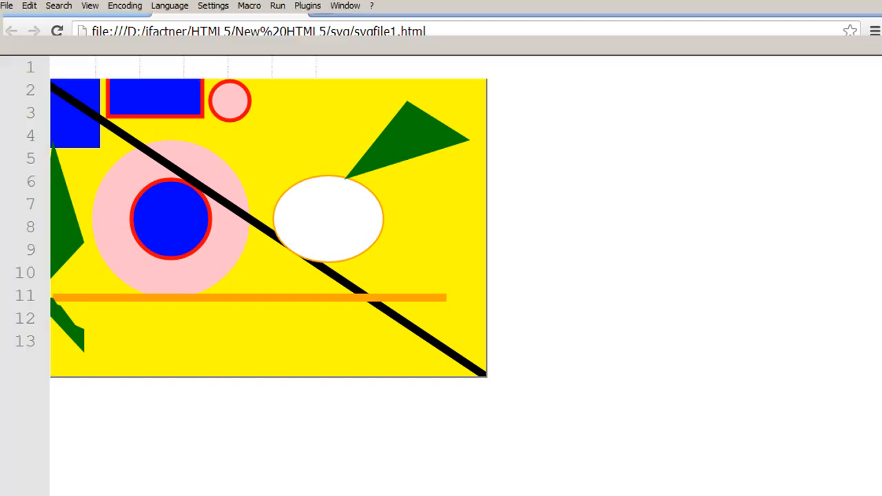
- Bring Notepad++ forward on the 'SVG 2 IFACTNER.txt' notes headed 'Difference b/w Canvas and SVG'
left_click(121, 45)
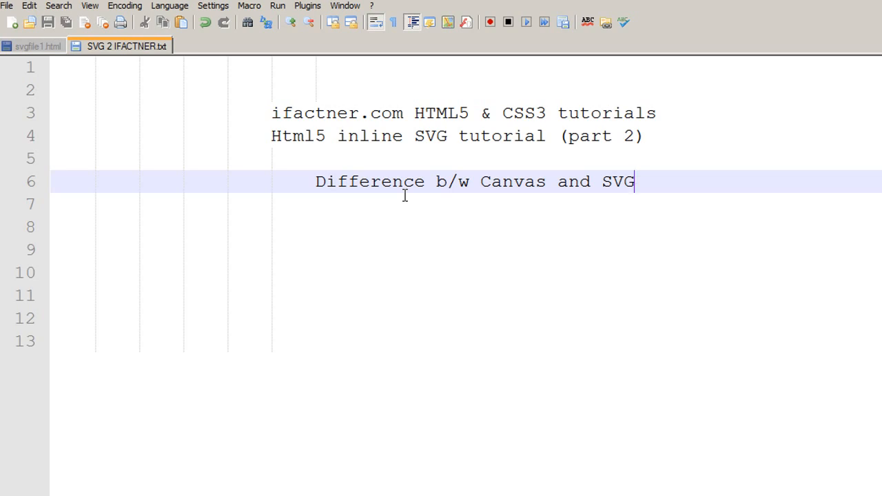
mouse_move(295, 103)
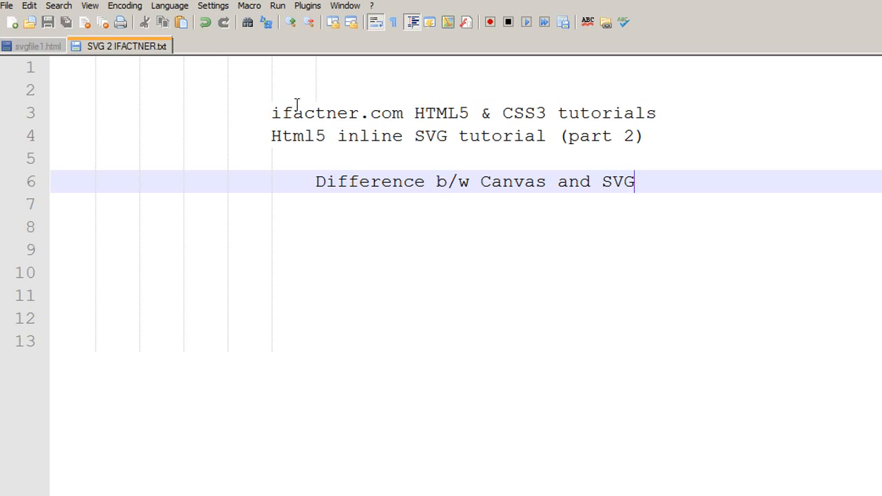
mouse_move(521, 268)
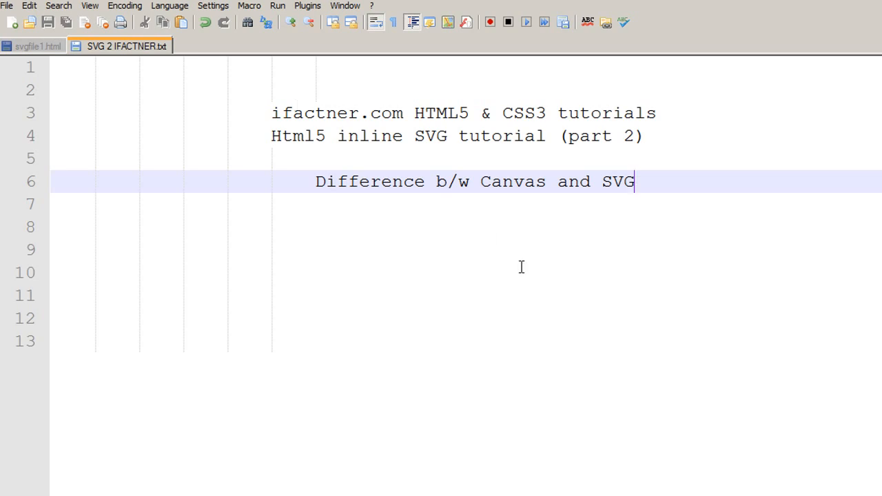